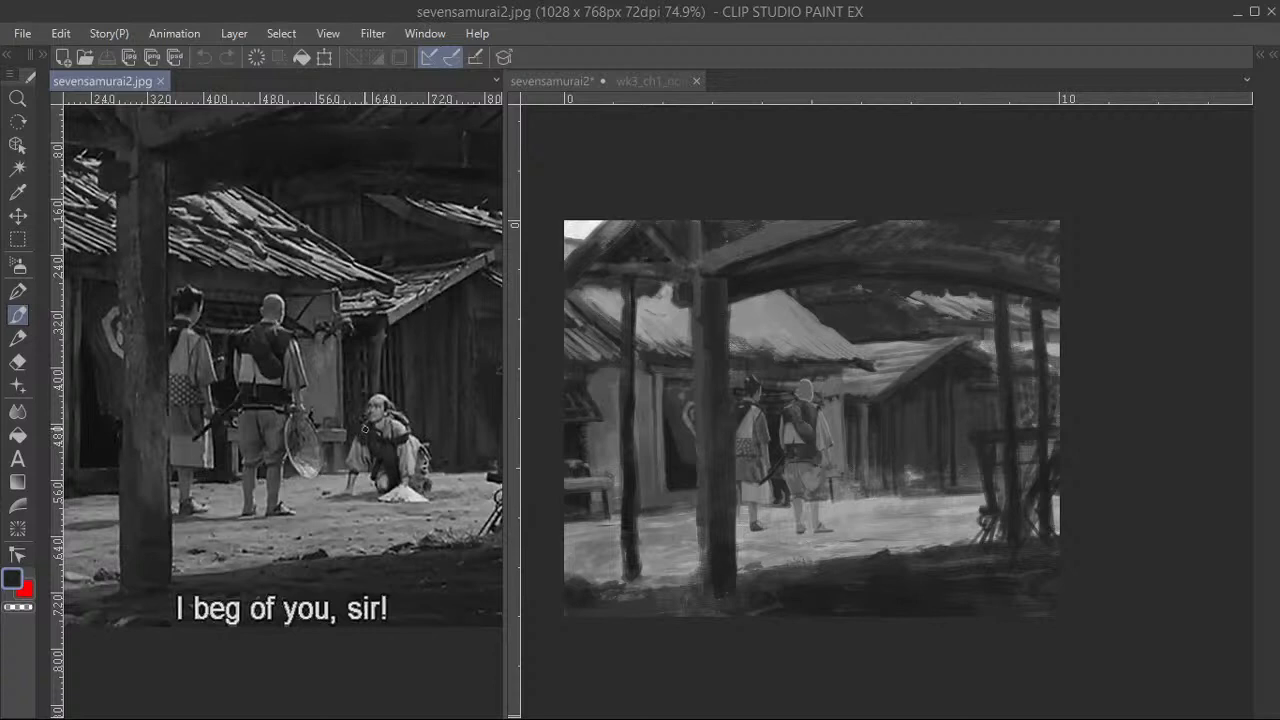
mouse_move(808, 402)
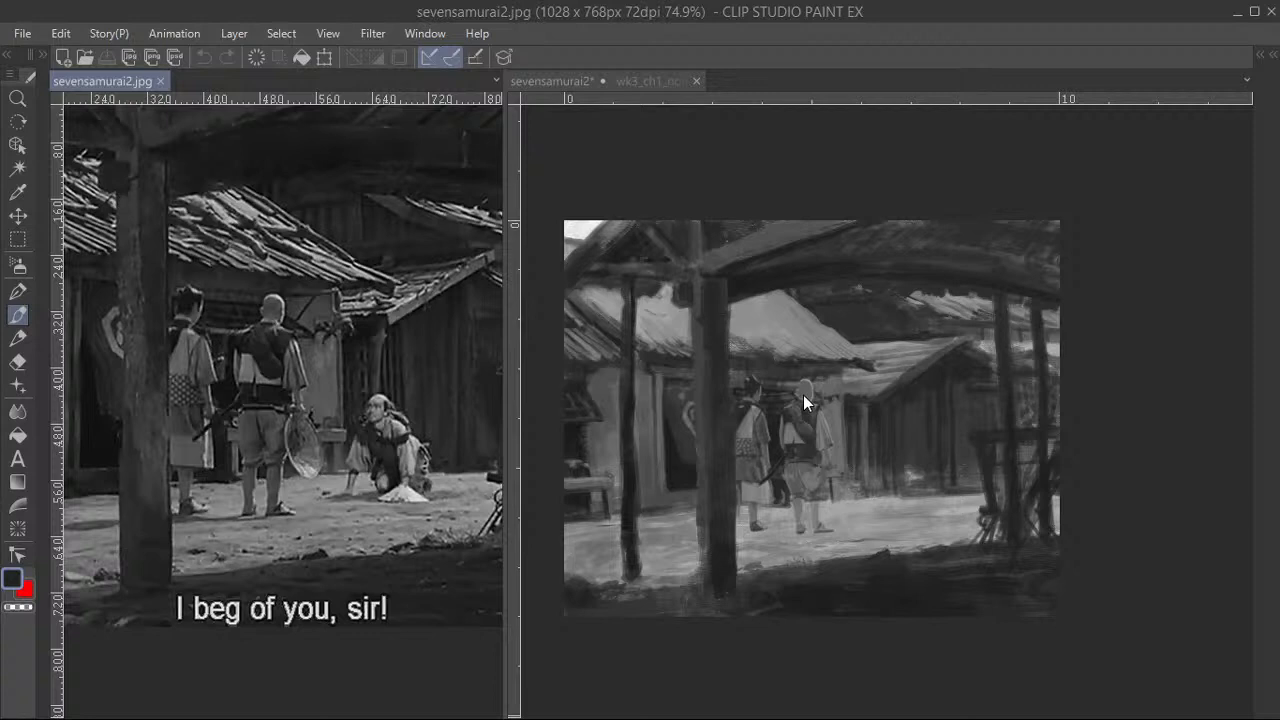
- Switch to the sevensamurai2 canvas tab to resume the grayscale village painting
left_click(555, 81)
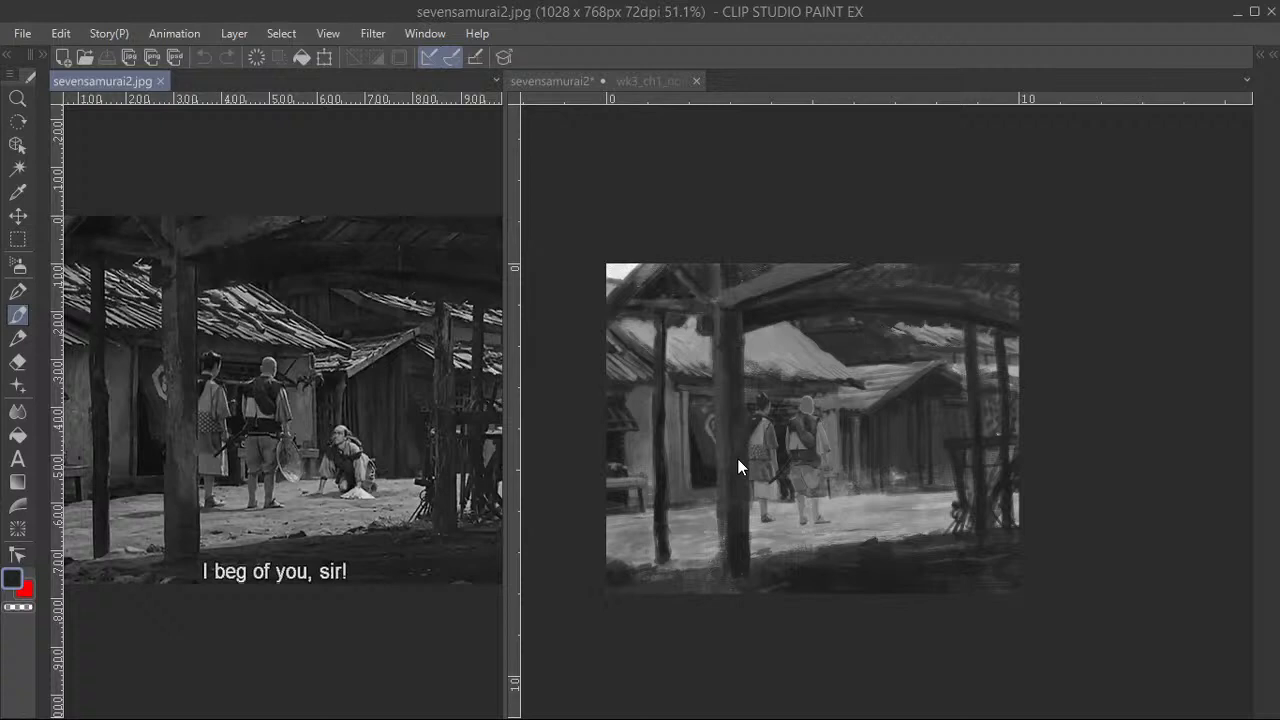
left_click(555, 81)
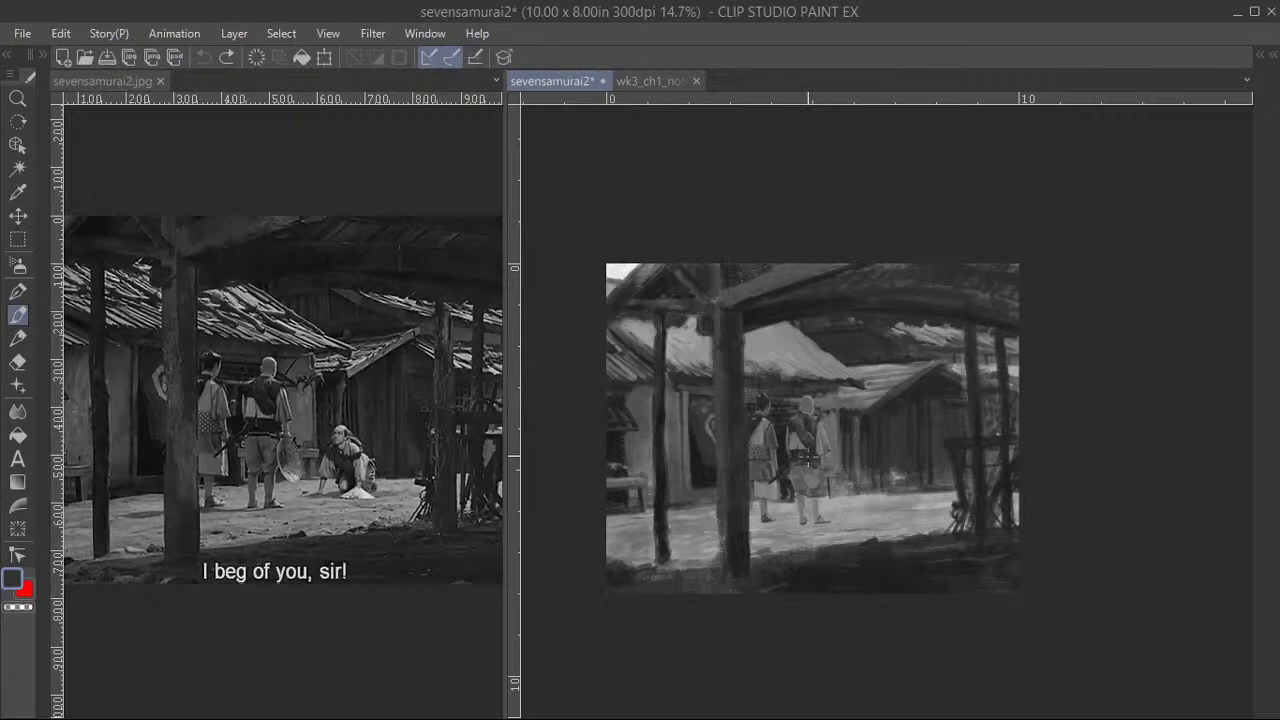
mouse_move(775, 453)
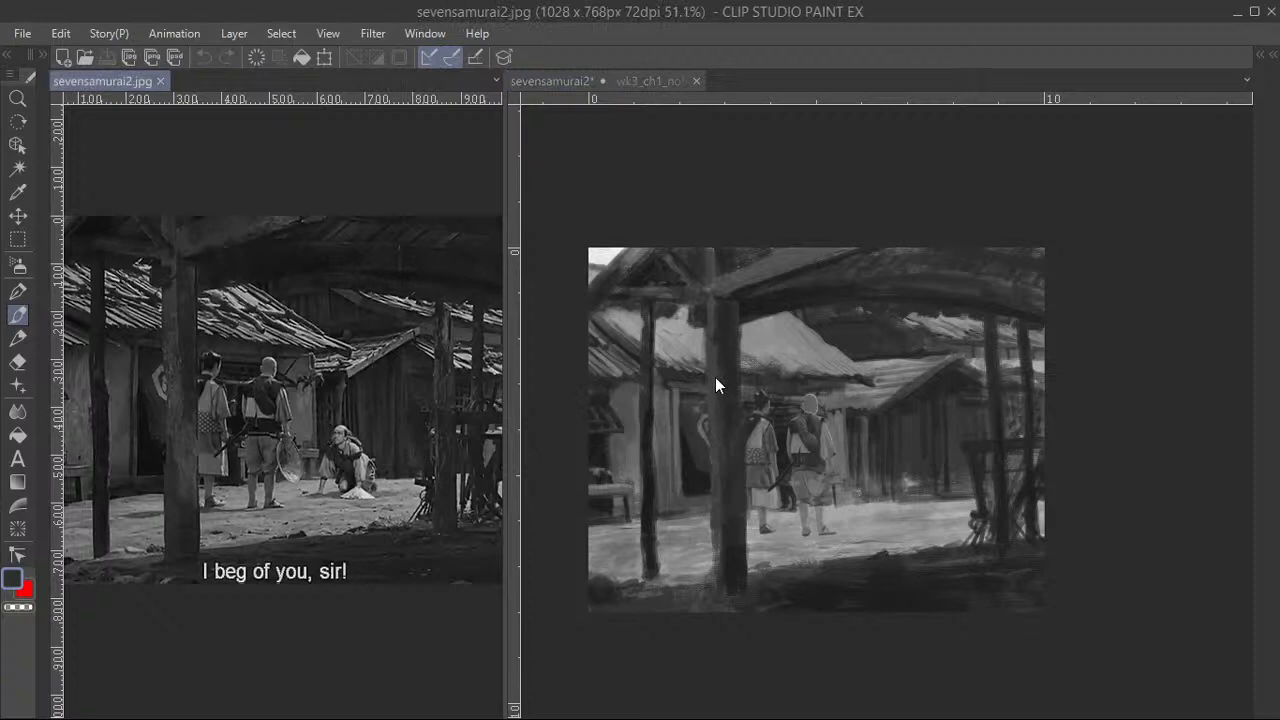
left_click(553, 81)
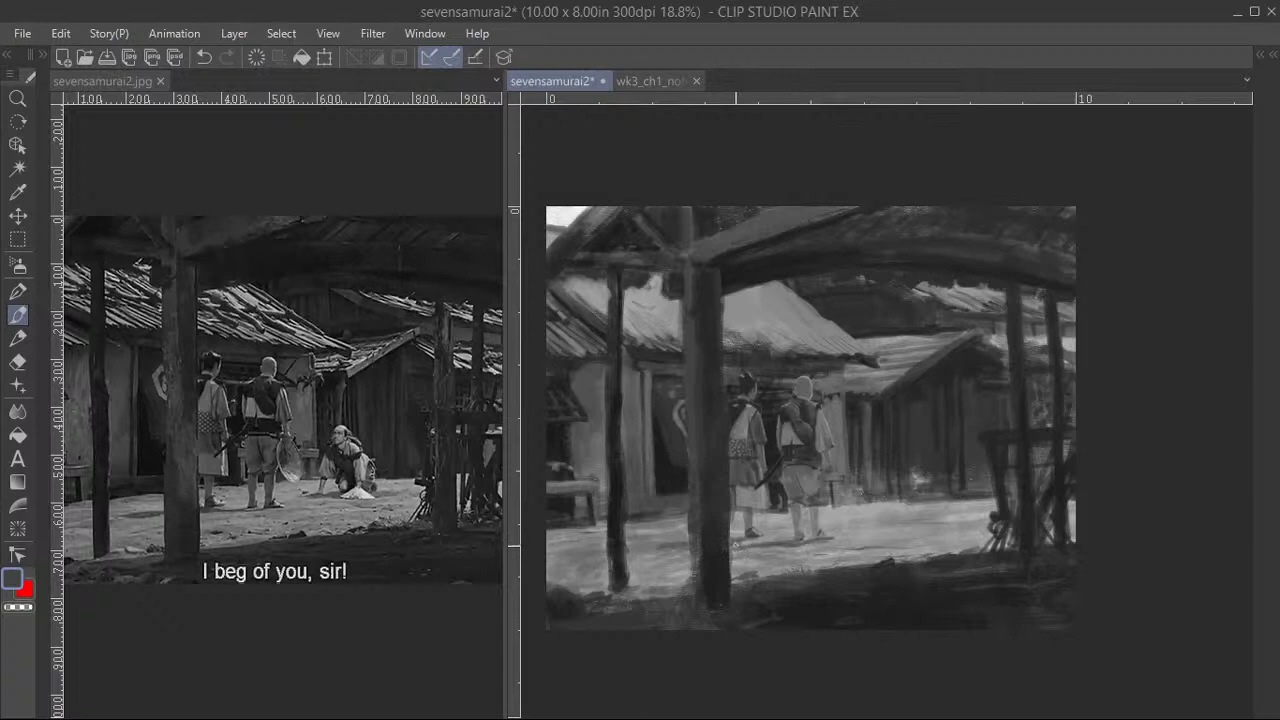
- Zoom in on the two walking samurai to paint their robes, swords and sandals
scroll("up", 3)
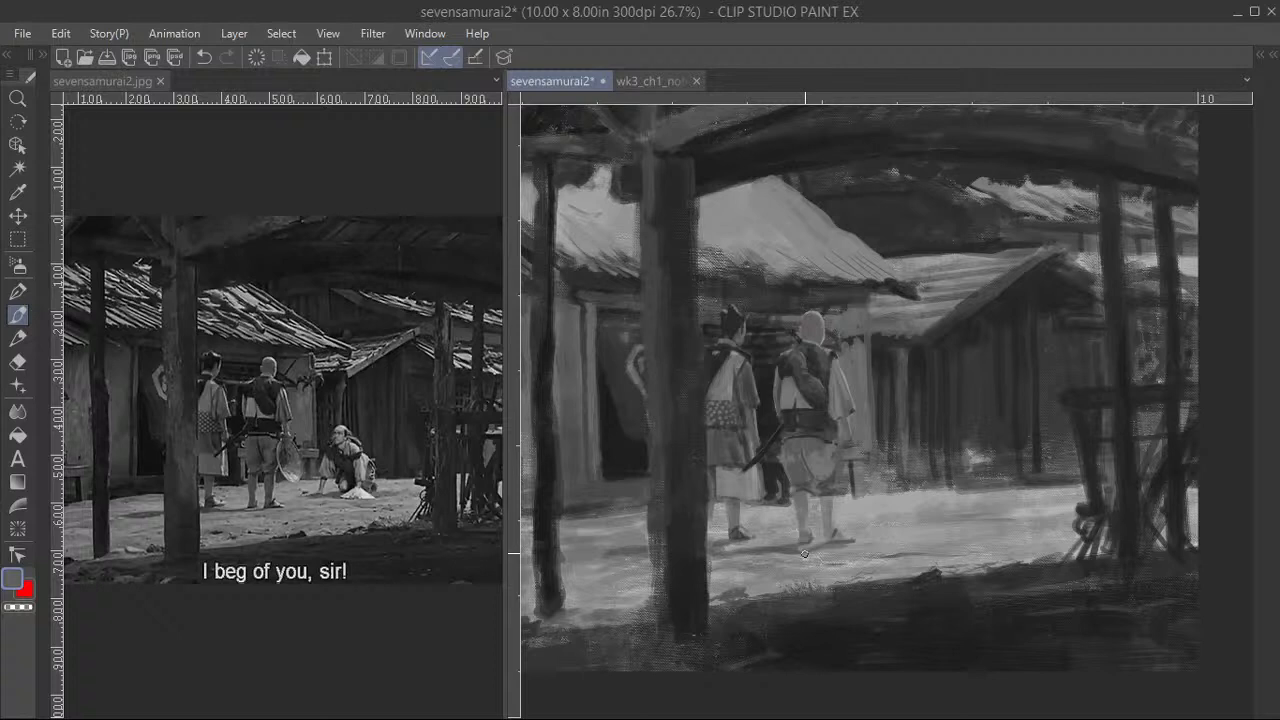
scroll("up", 3)
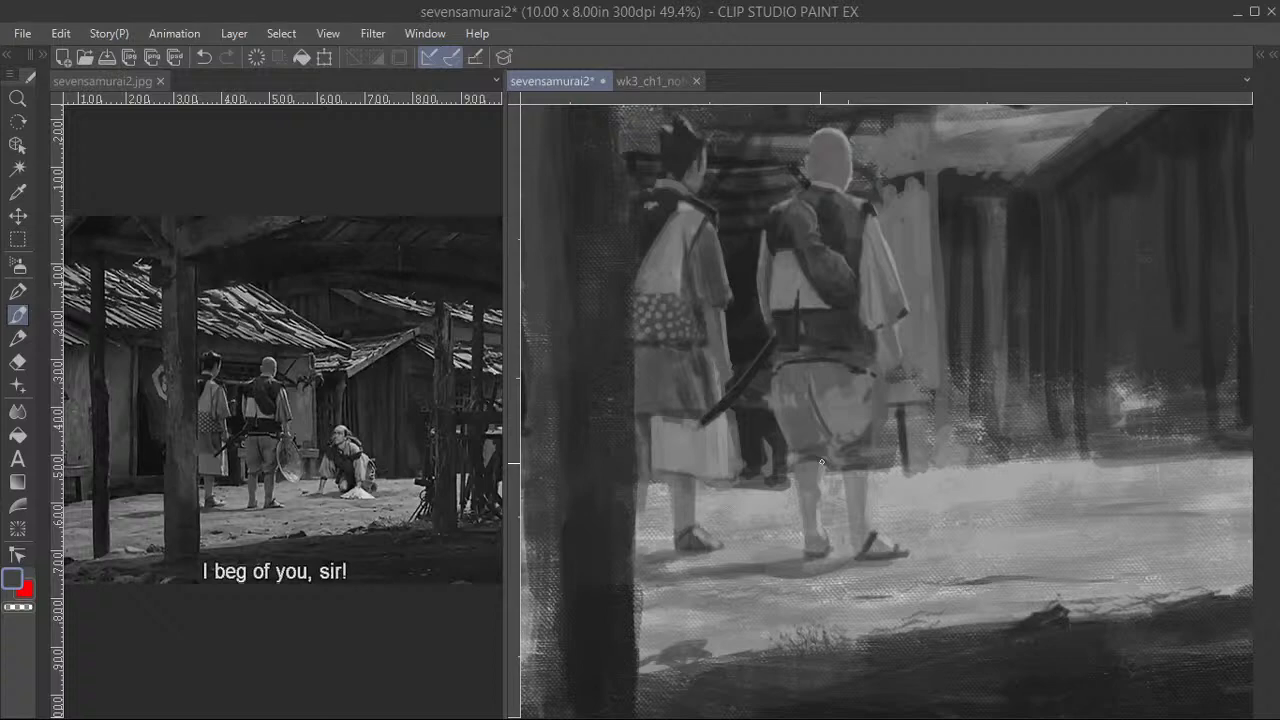
- Zoom out and paint sharper value shapes into the samurai and sunlit street
scroll("down", 3)
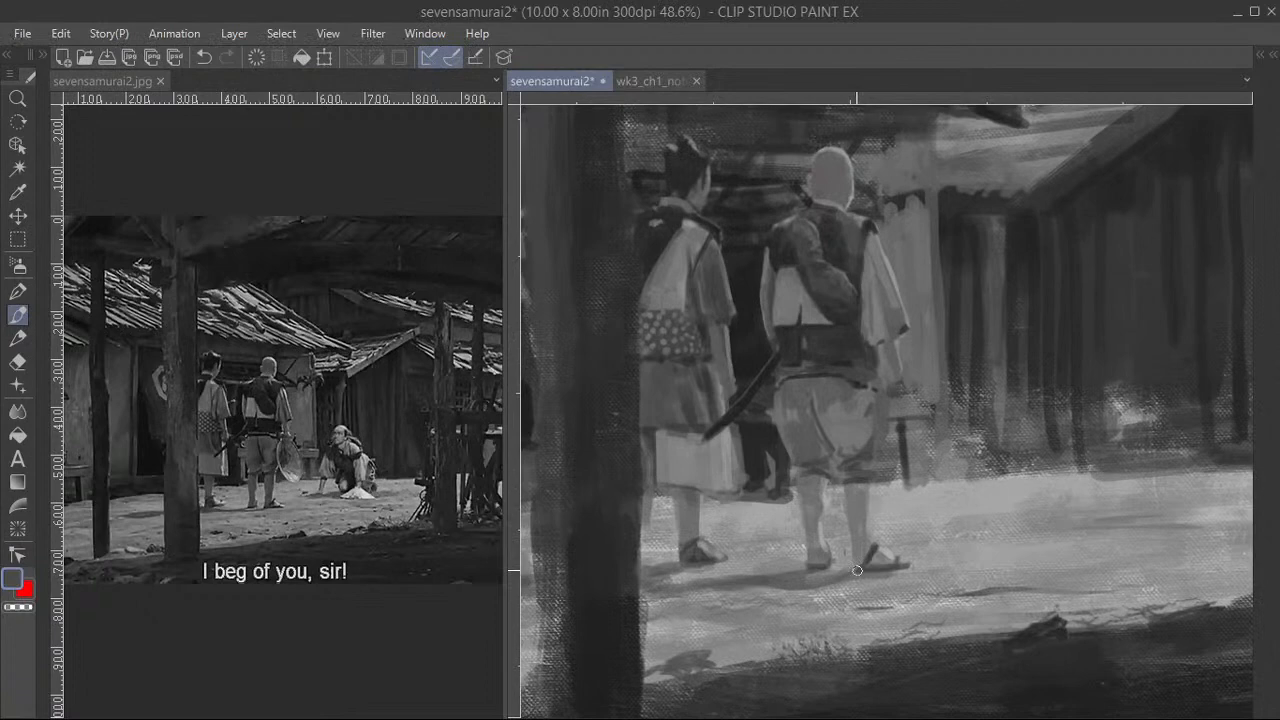
scroll("down", 3)
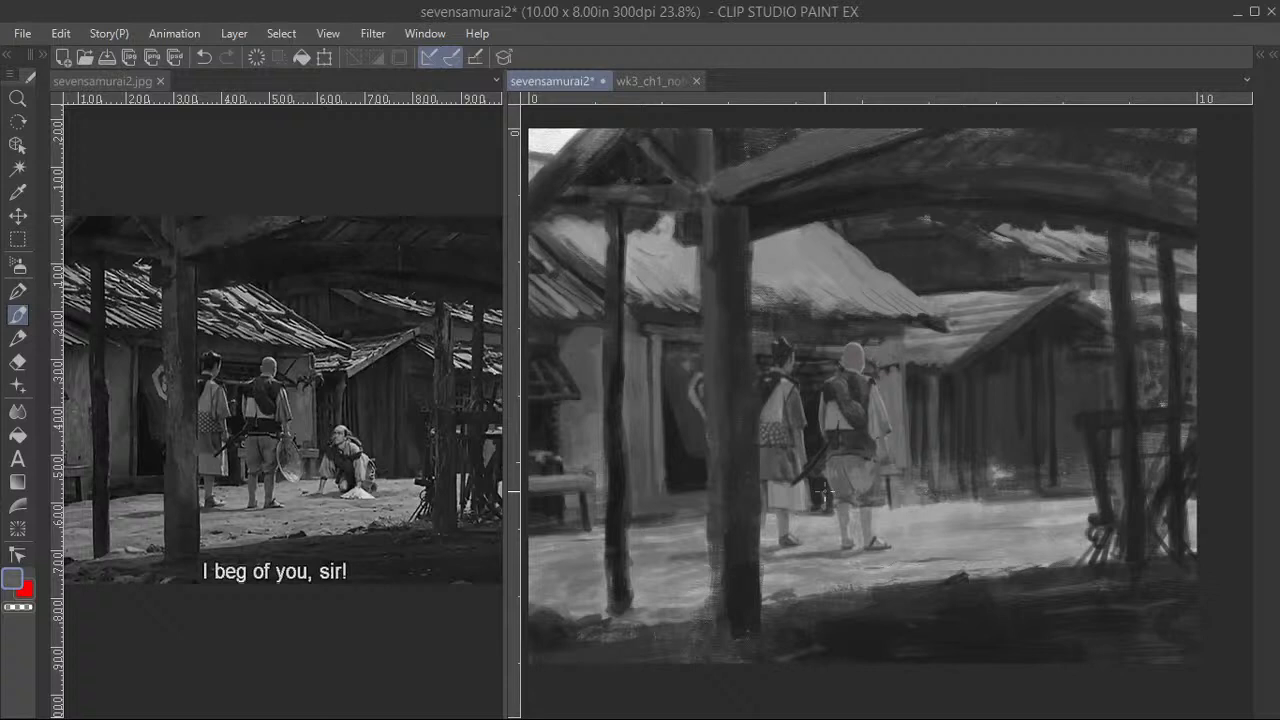
left_click_drag(795, 542, 1002, 399)
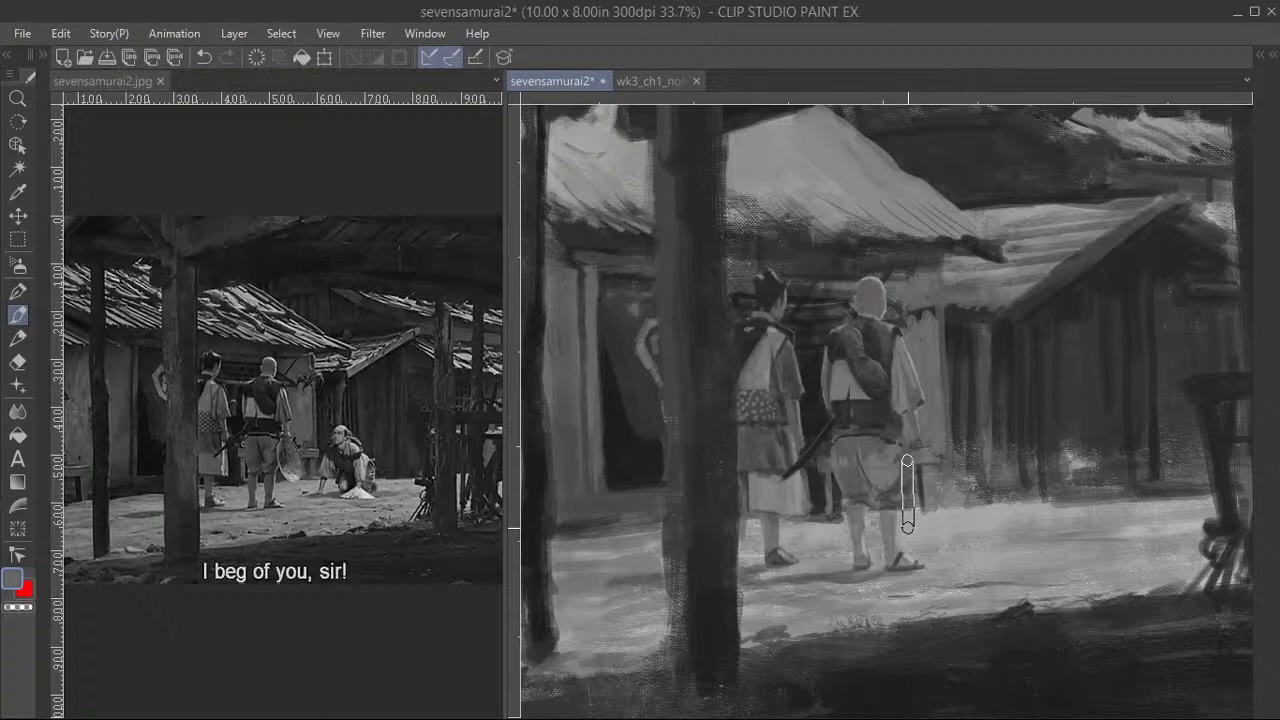
- Adjust the zoom to paint the straw hat in the bald samurai's hand
scroll("up", 3)
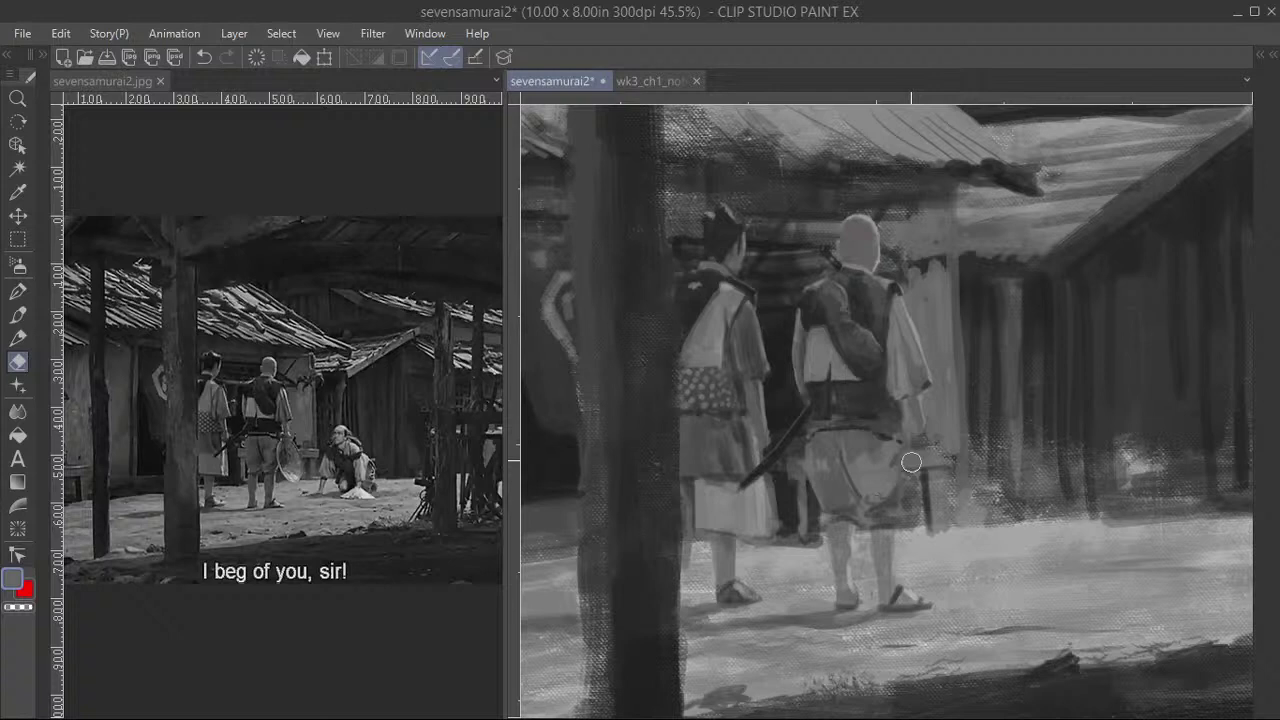
scroll("down", 3)
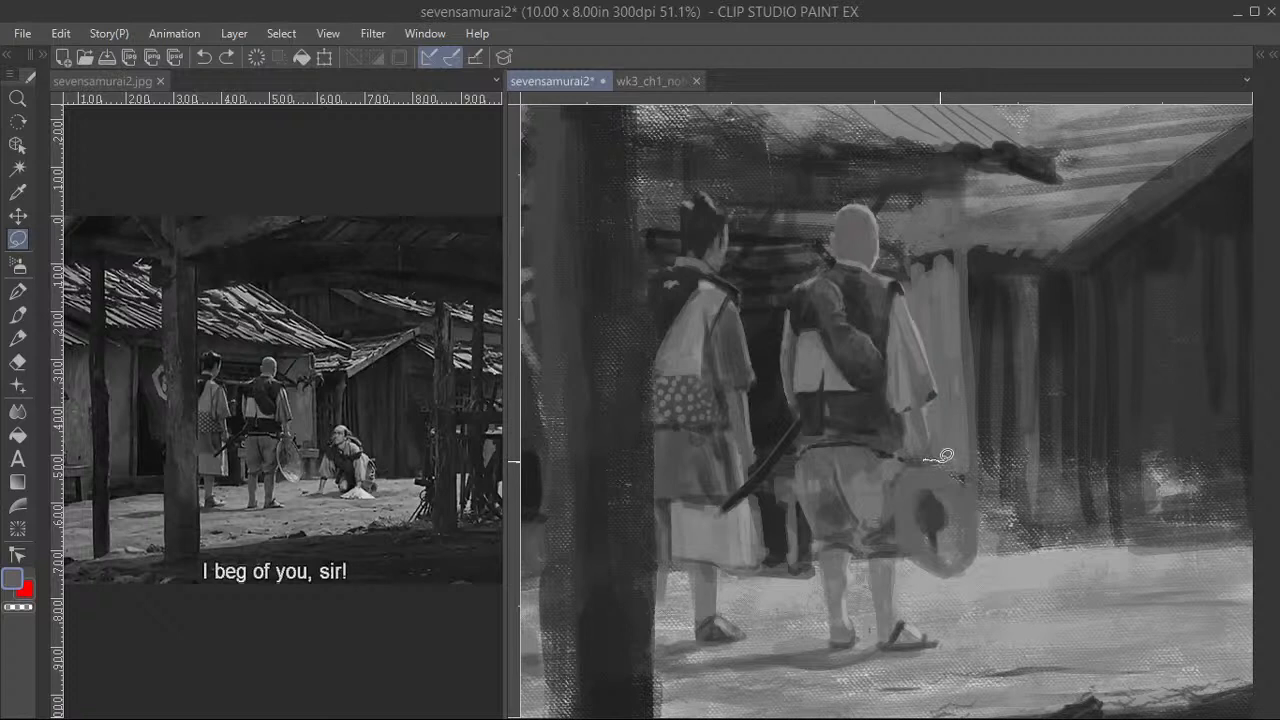
- Lasso the straw hat and drag it lower beside the bald samurai's leg
left_click_drag(940, 455, 920, 530)
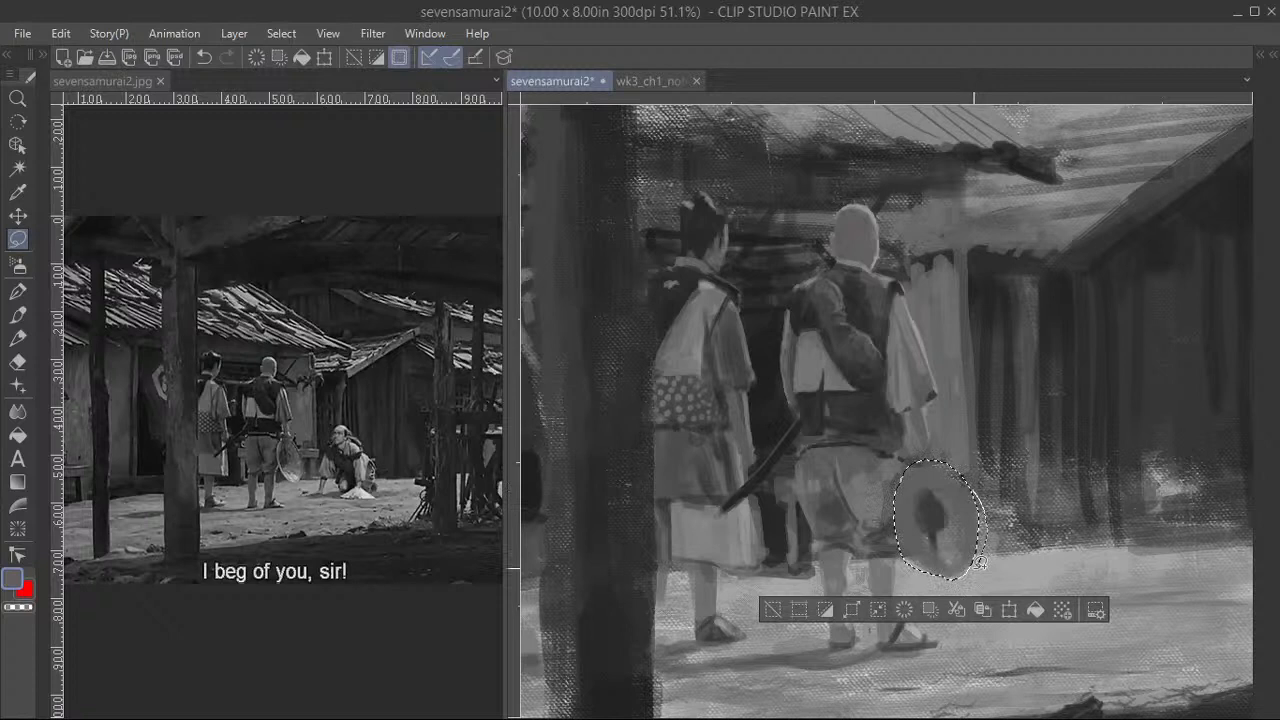
left_click_drag(940, 525, 940, 495)
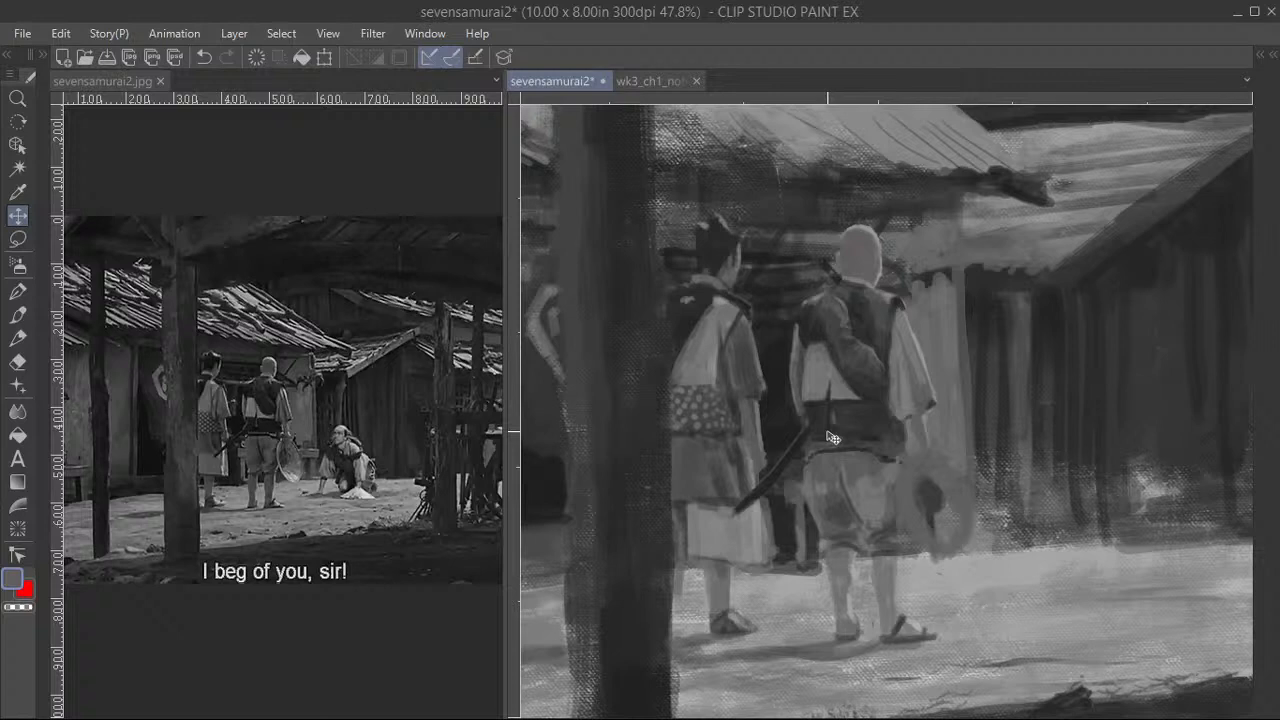
- Confirm the hat's lower position, then paint the robes, legs and ground shadows
left_click(18, 315)
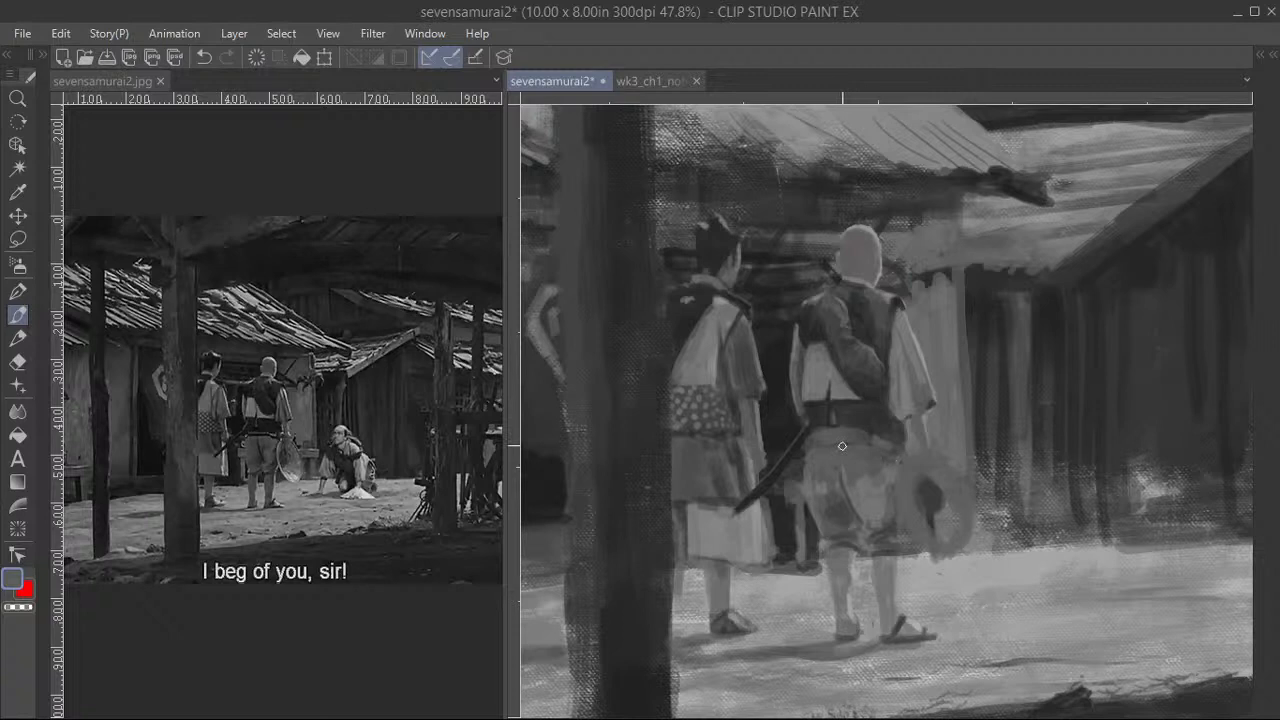
mouse_move(813, 461)
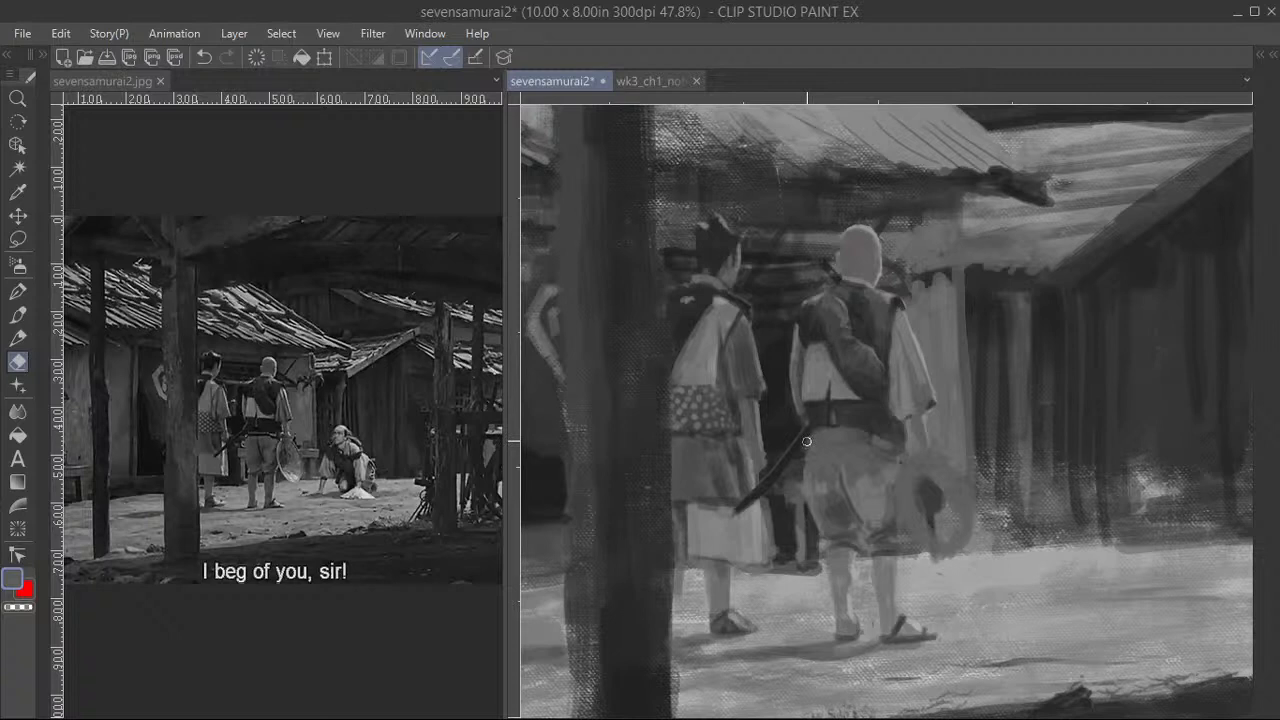
scroll("up", 3)
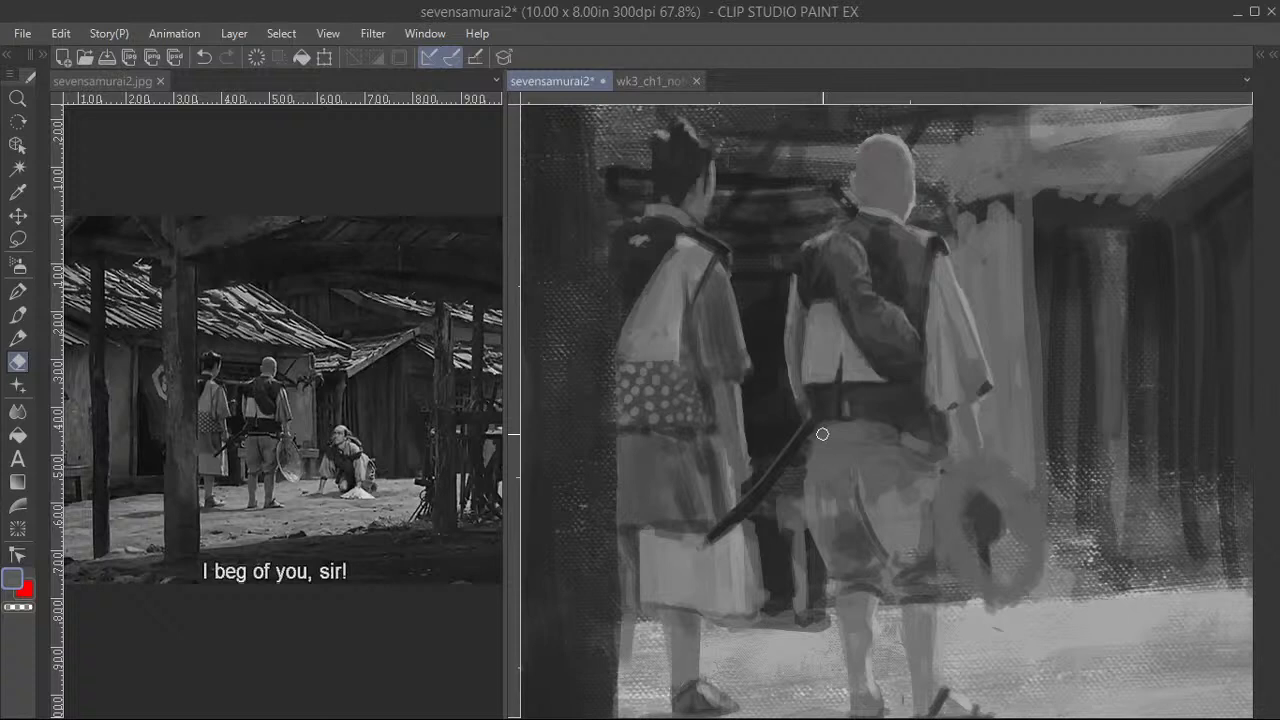
mouse_move(800, 457)
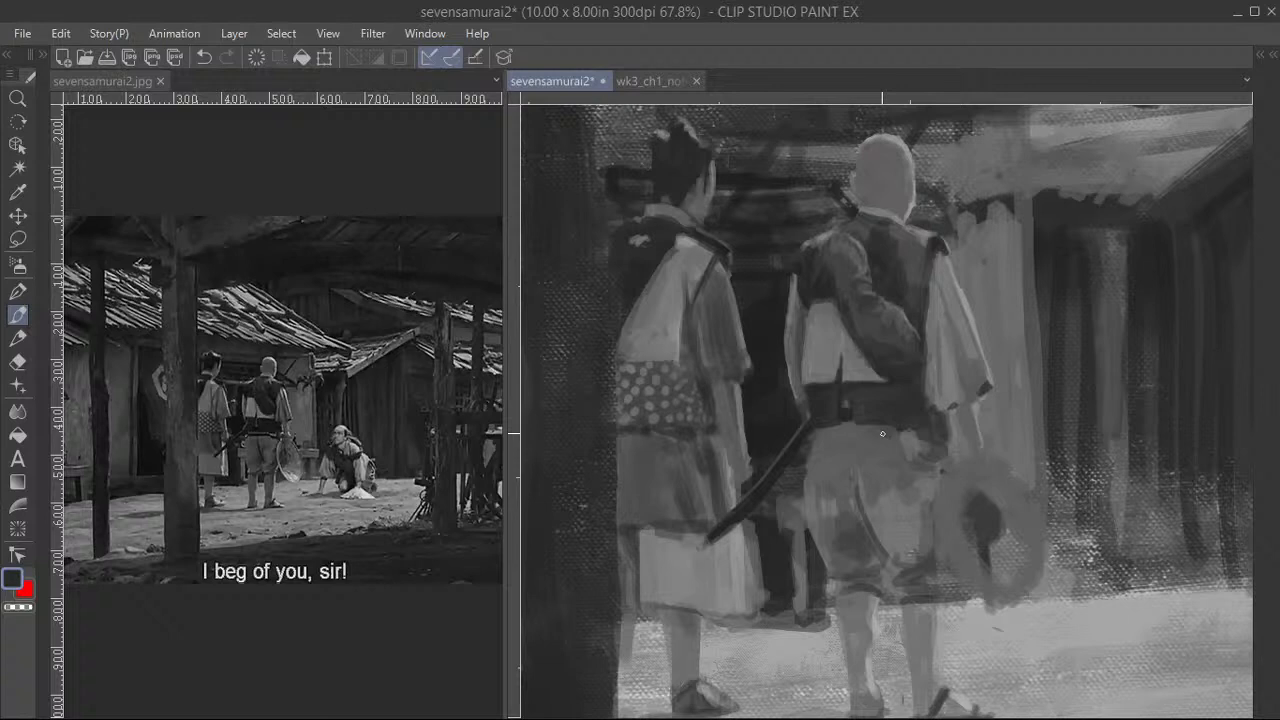
scroll("down", 3)
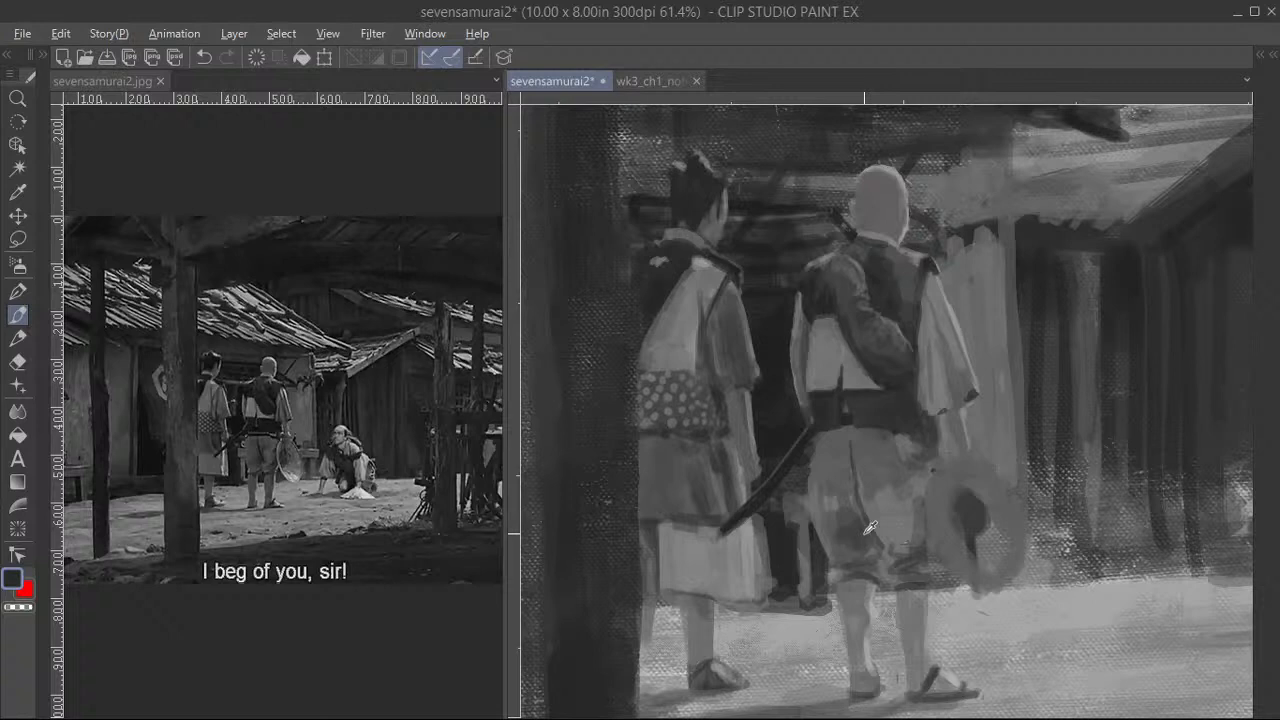
mouse_move(856, 511)
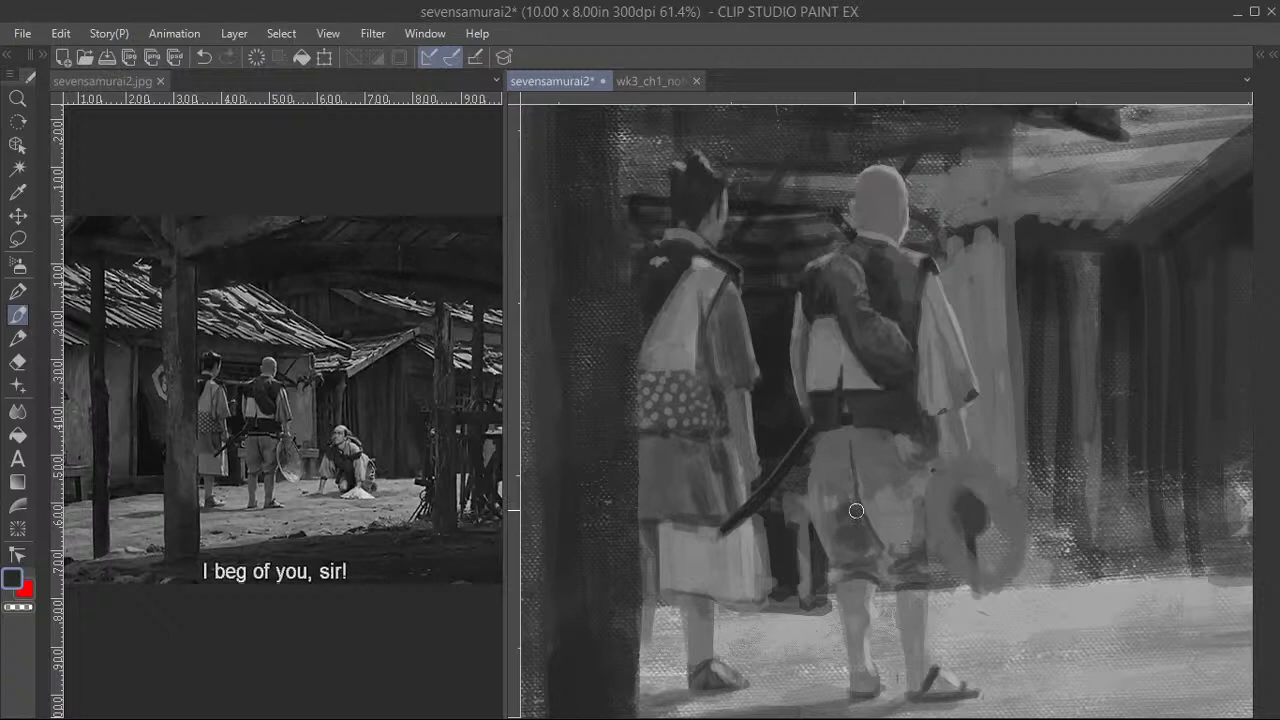
scroll("down", 3)
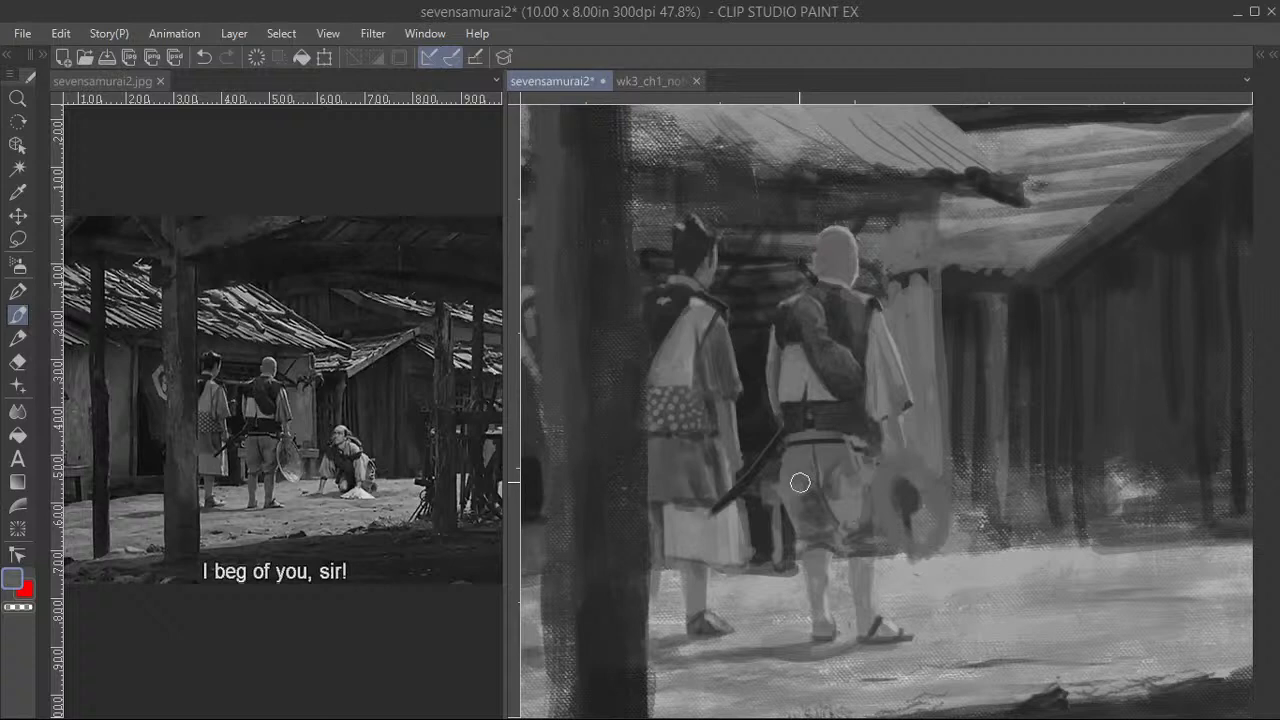
- Zoom out to block in village huts, thatched roofs and the foreground post
scroll("down", 3)
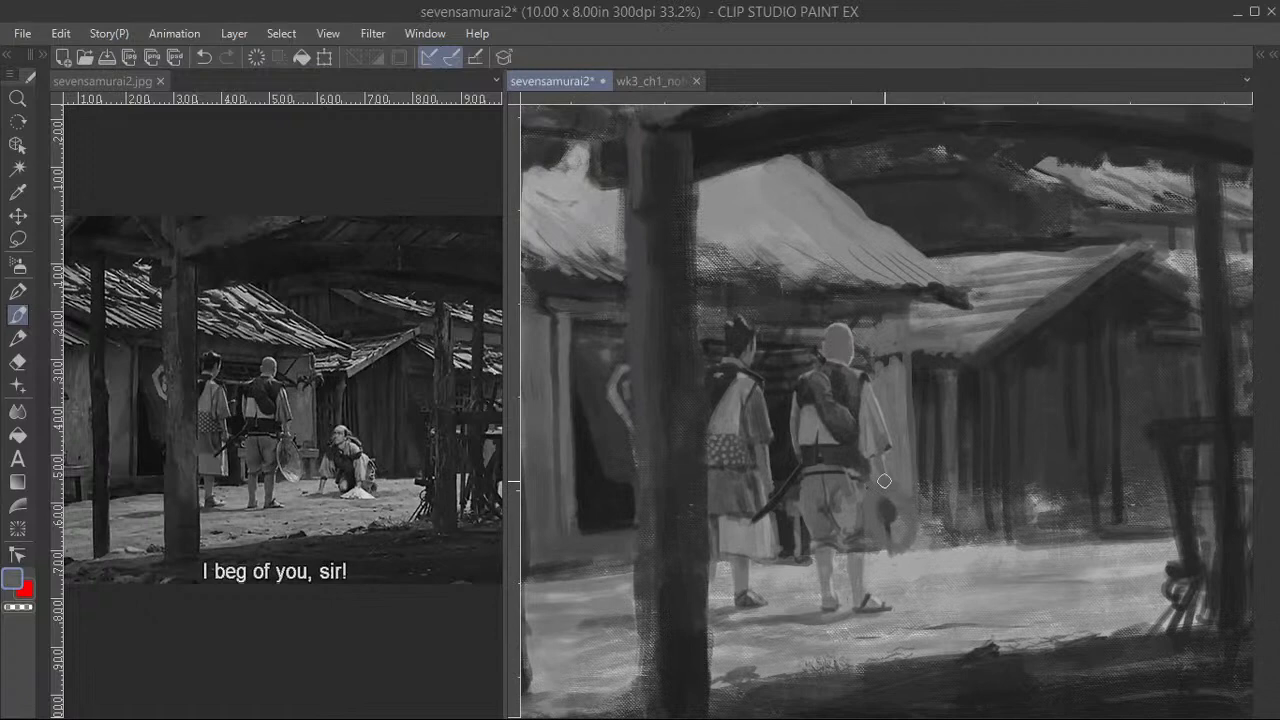
scroll("down", 3)
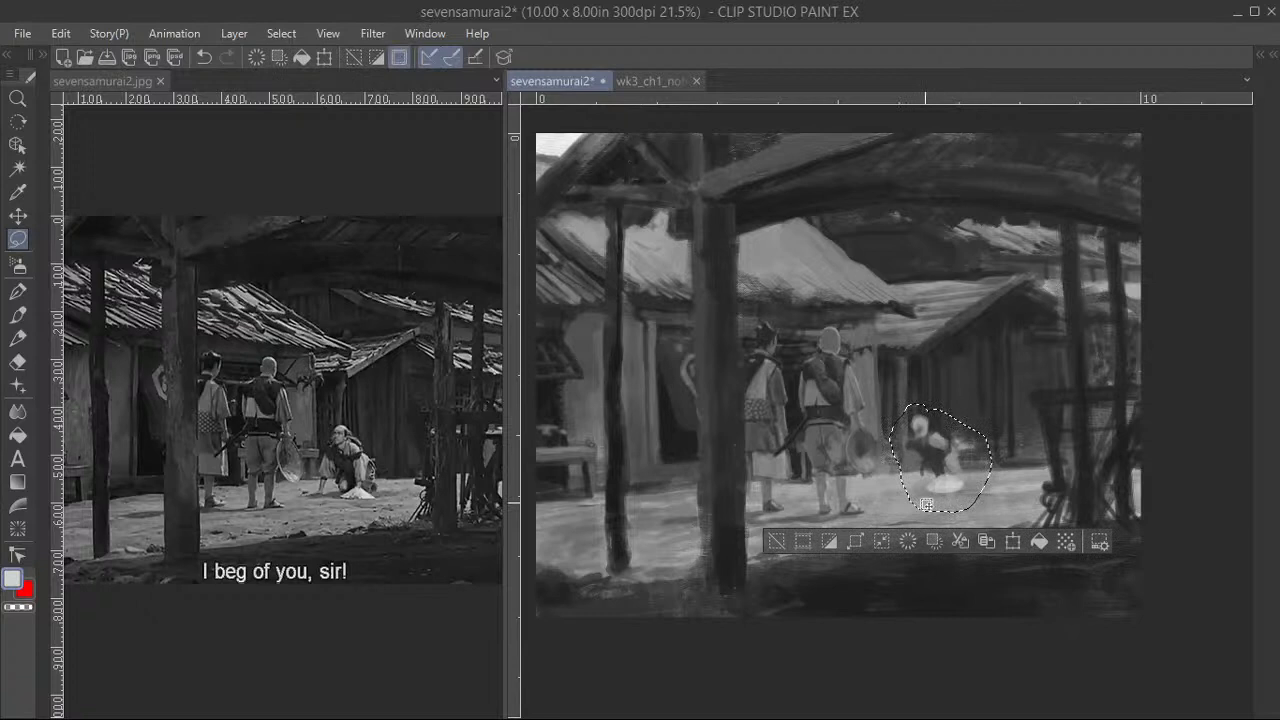
- Drag the selected kneeling peasant slightly left toward the samurai
left_click_drag(935, 460, 925, 465)
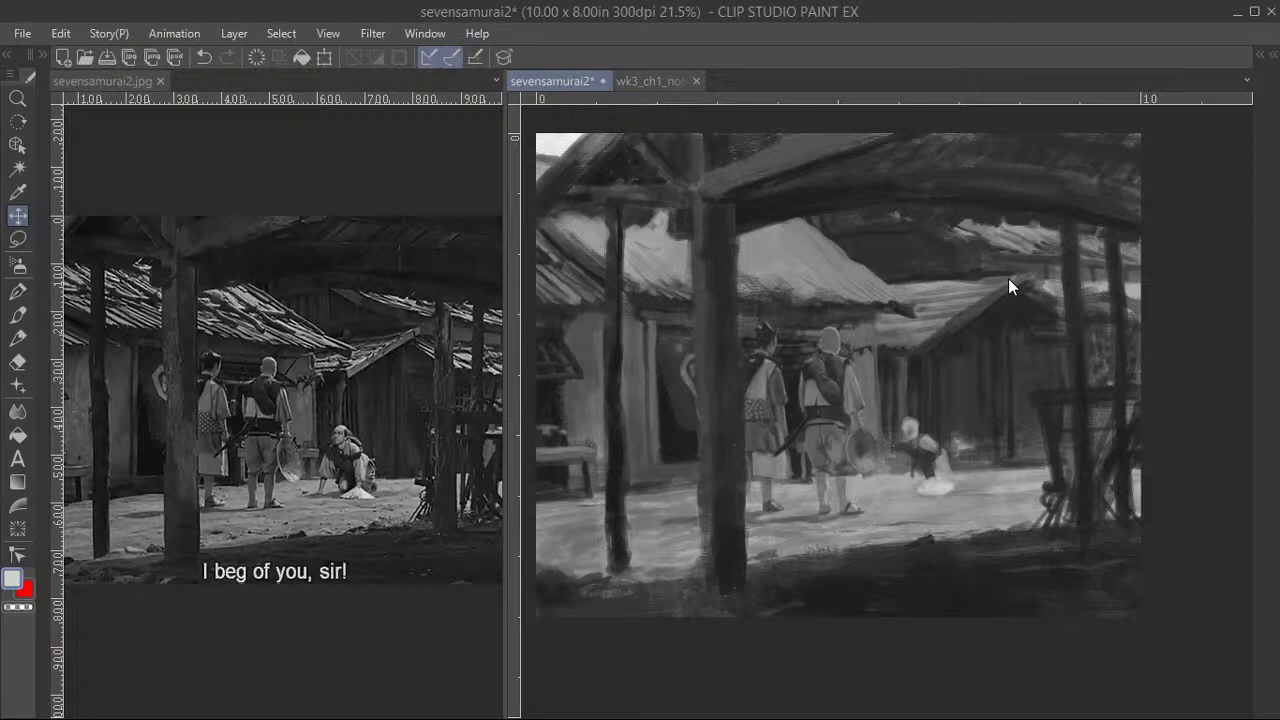
mouse_move(967, 287)
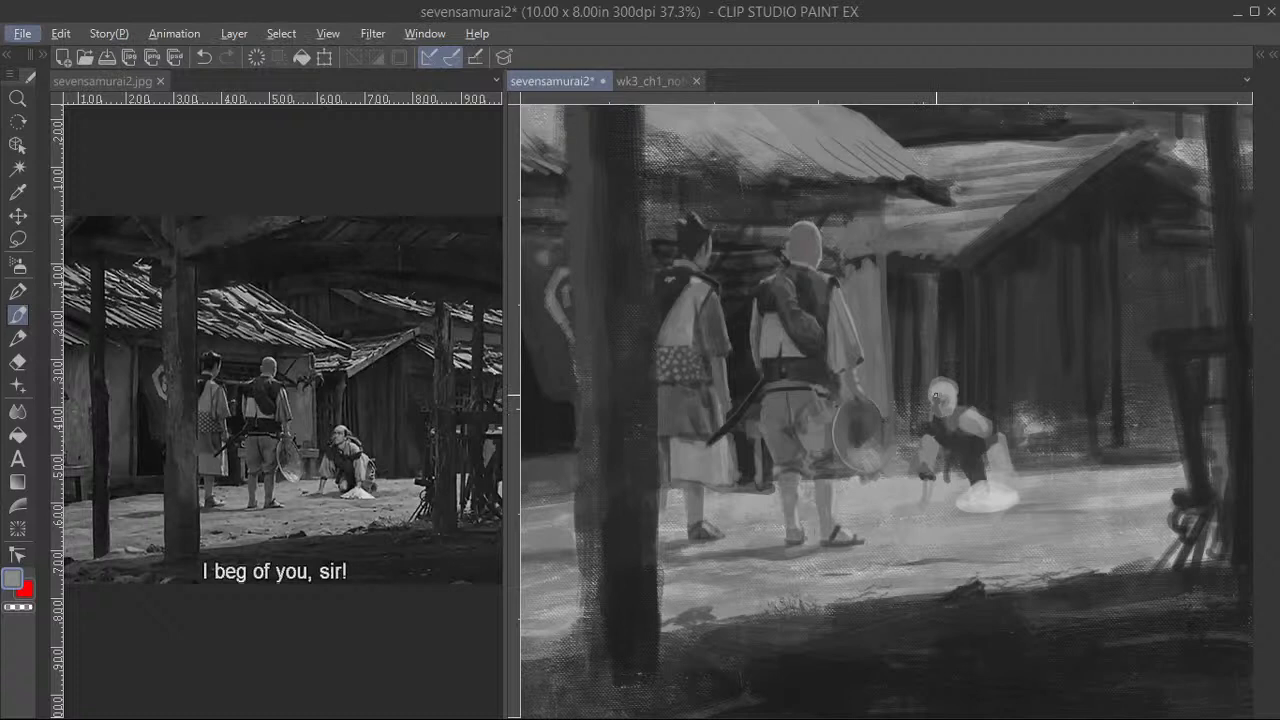
- Paint the samurai and the peasant's bowed head and cloth bundle against the still
scroll("down", 3)
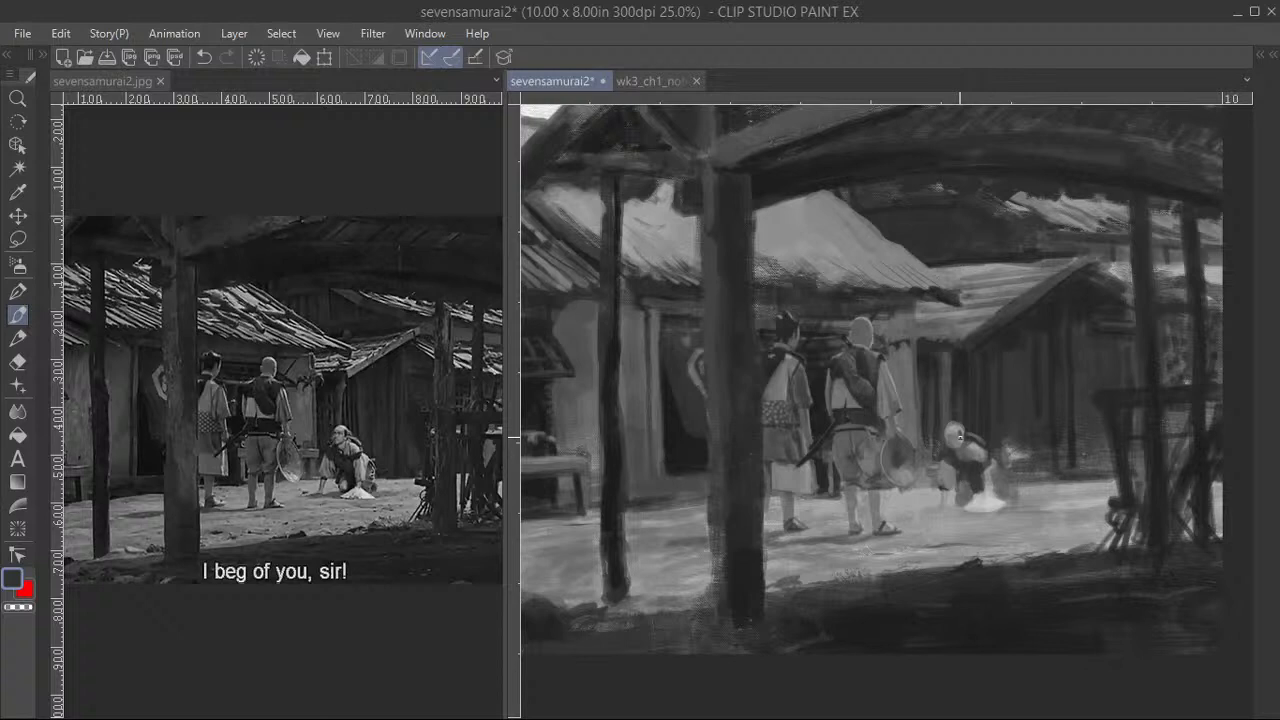
scroll("up", 3)
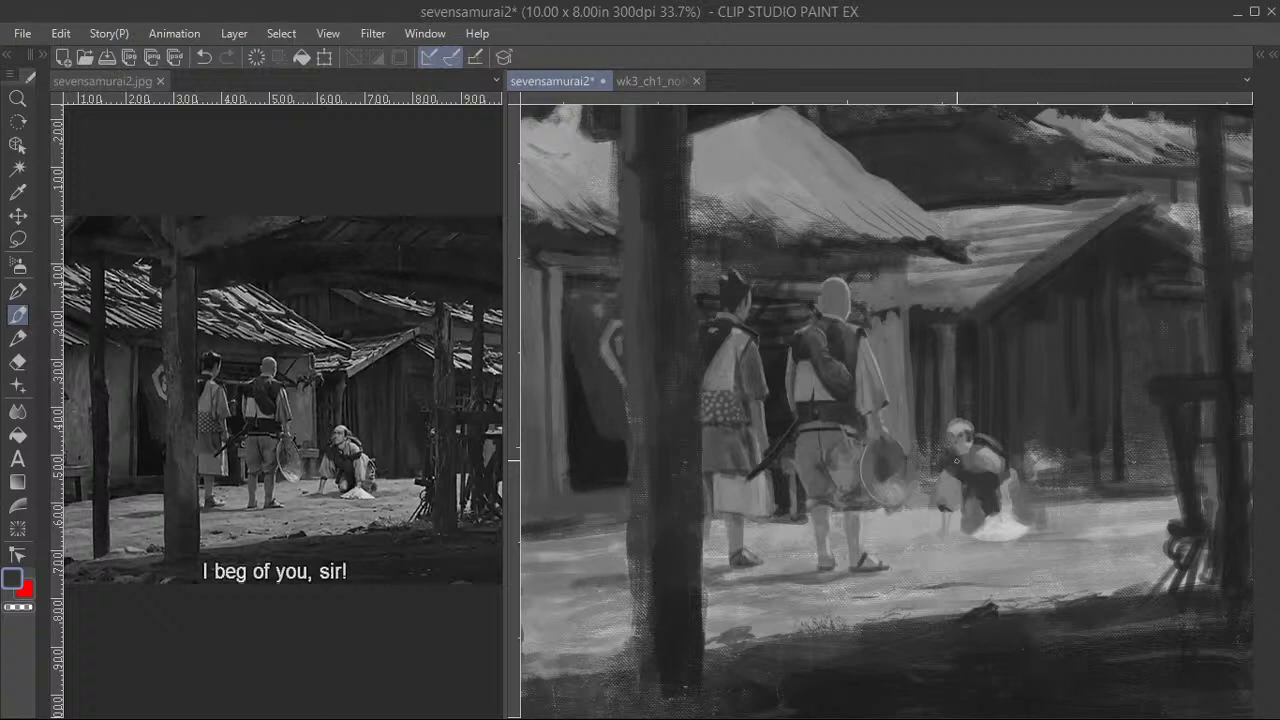
mouse_move(965, 455)
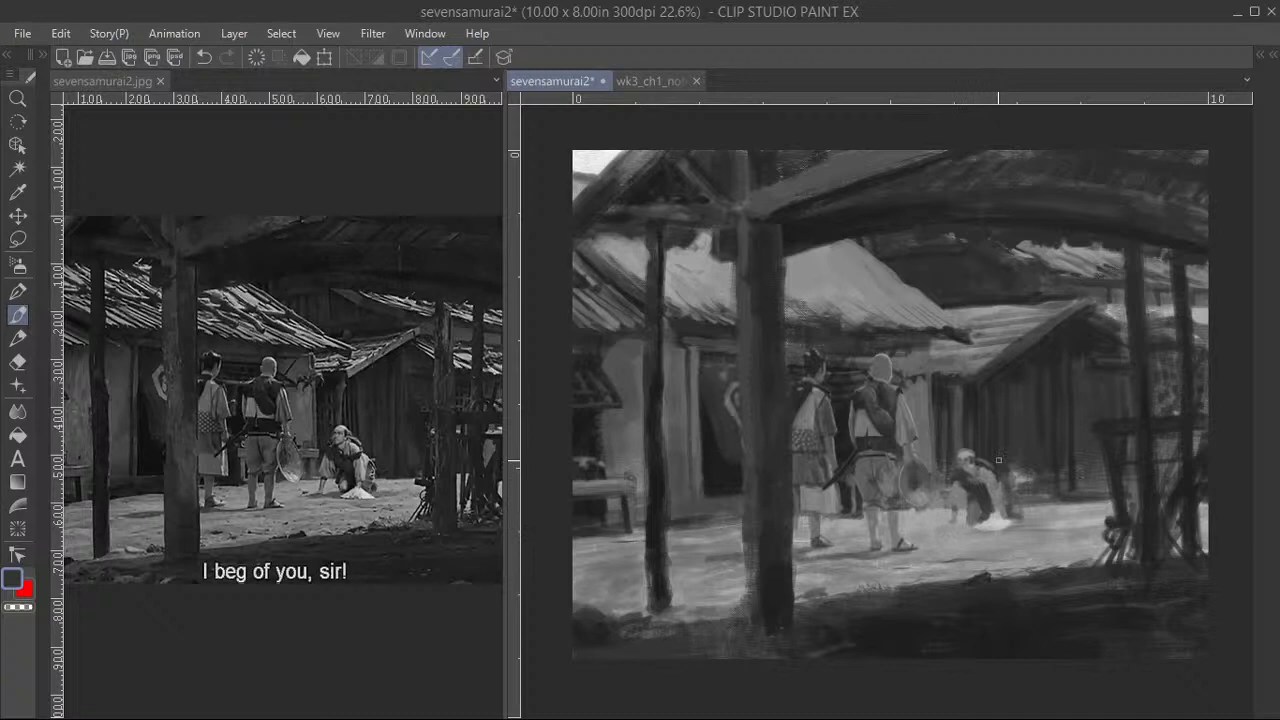
scroll("up", 3)
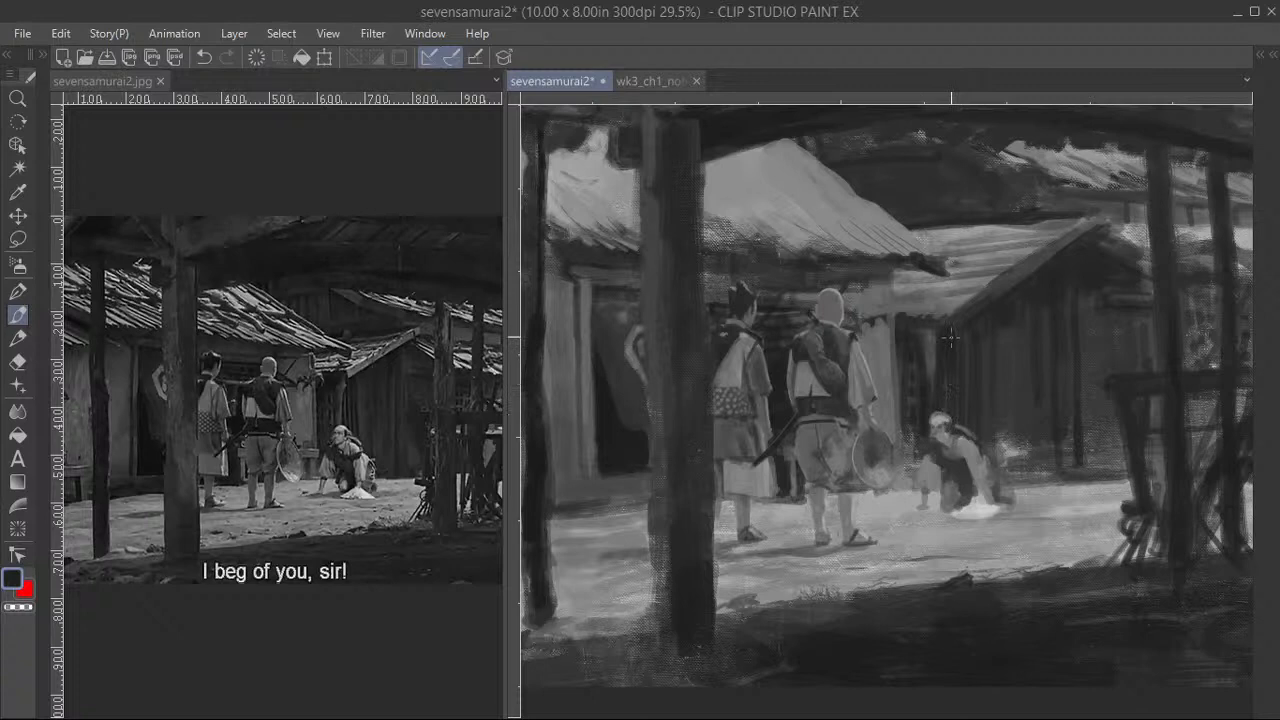
mouse_move(932, 327)
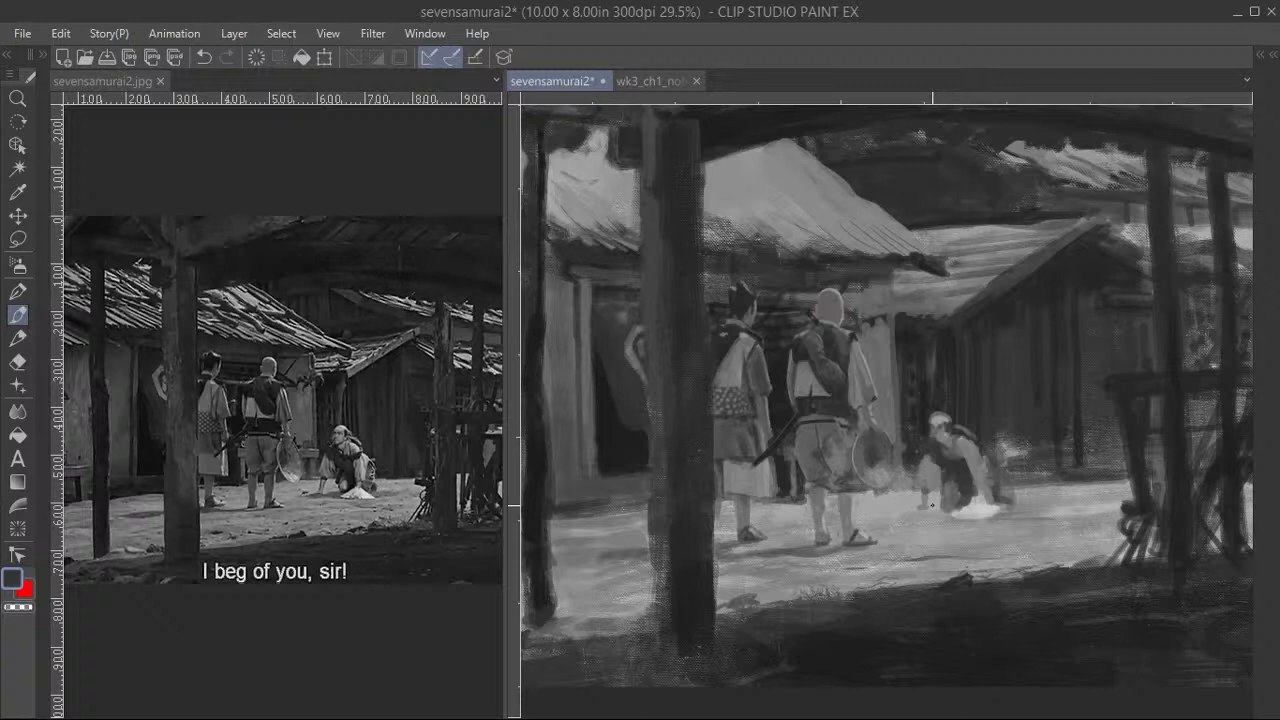
- Zoom in on the kneeling peasant to repaint his arms reaching down
scroll("up", 3)
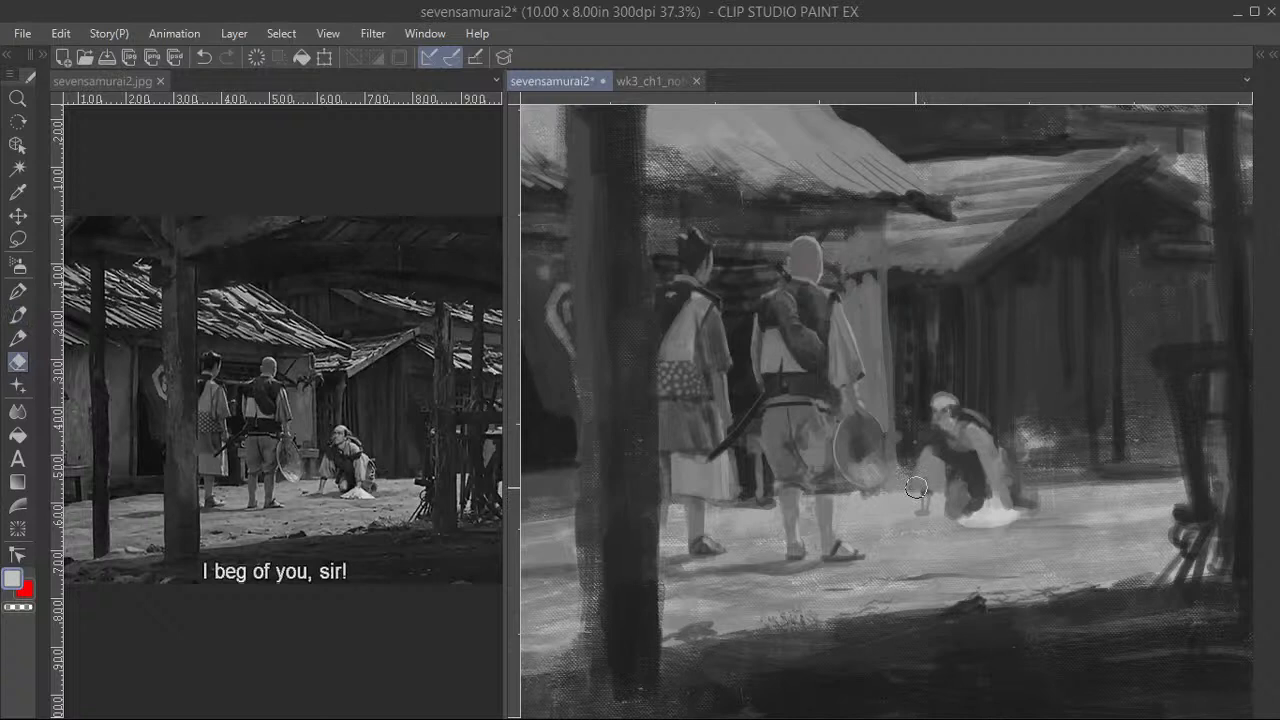
mouse_move(938, 490)
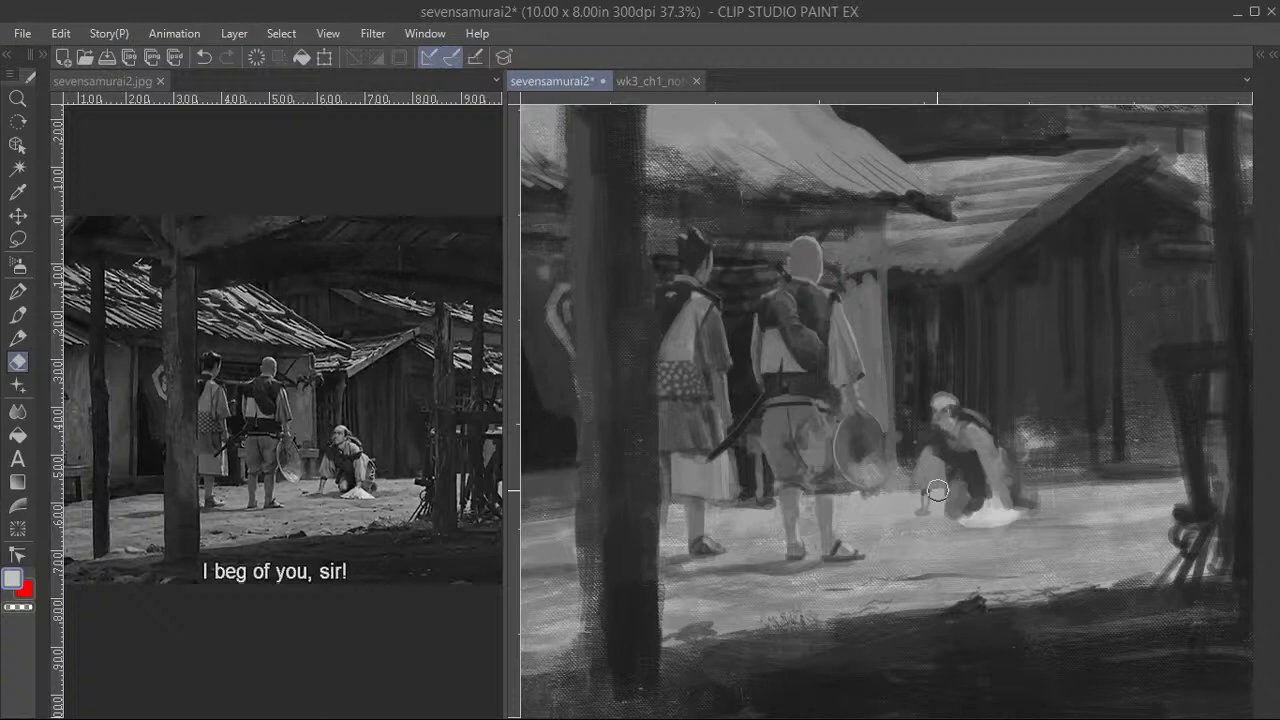
mouse_move(927, 505)
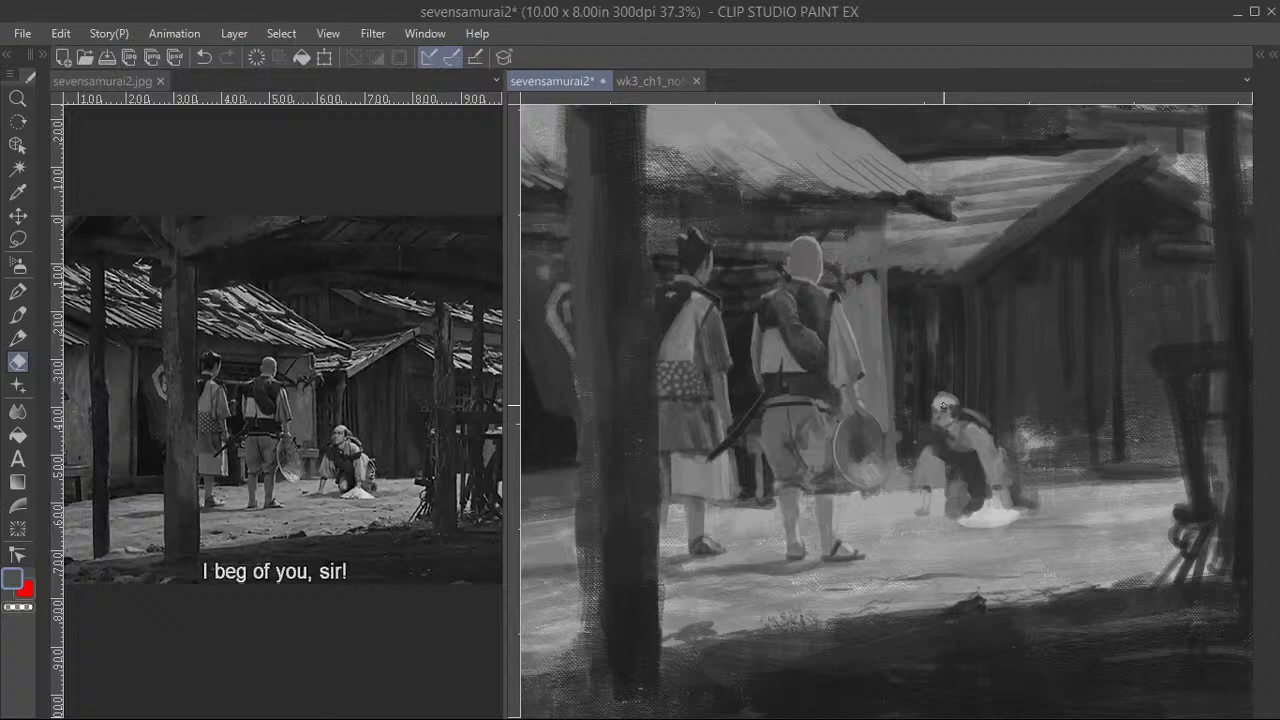
- Pick the brush to lighten the peasant's bowed head, shoulders and planted hand
left_click(18, 314)
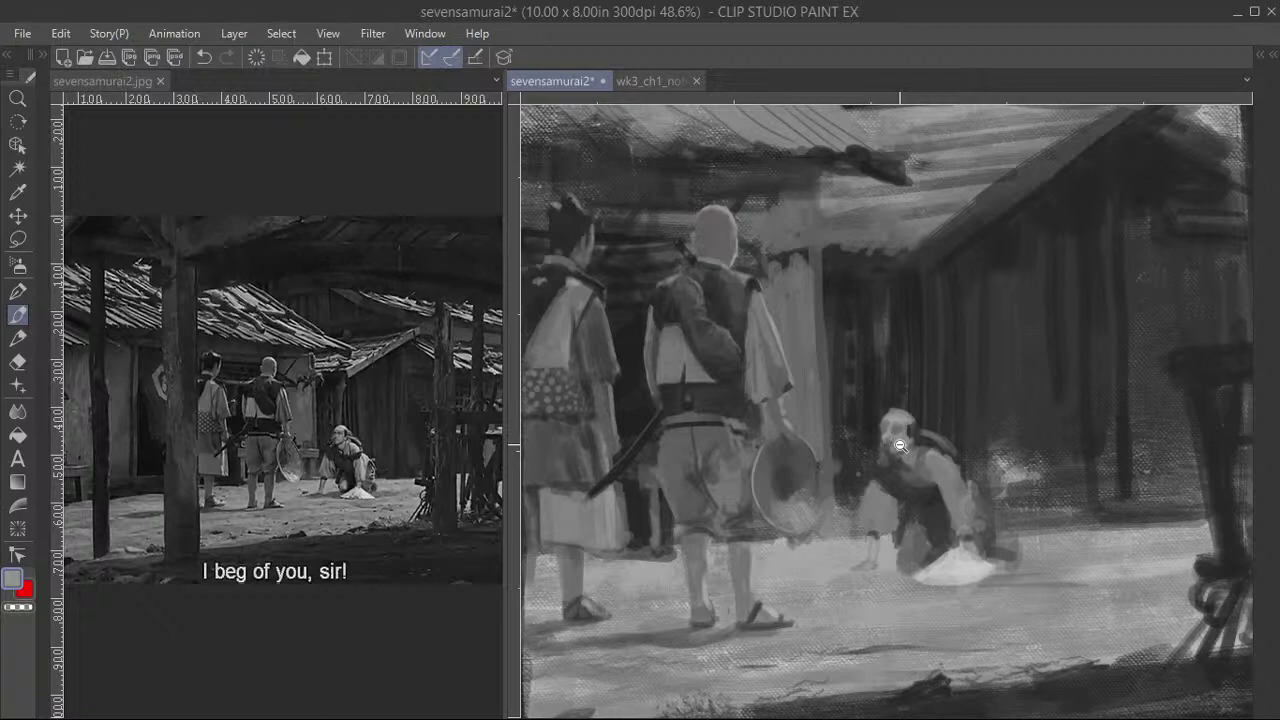
- Zoom in to model the peasant's face, headband and arms with lighter planes, then zoom out
scroll("up", 3)
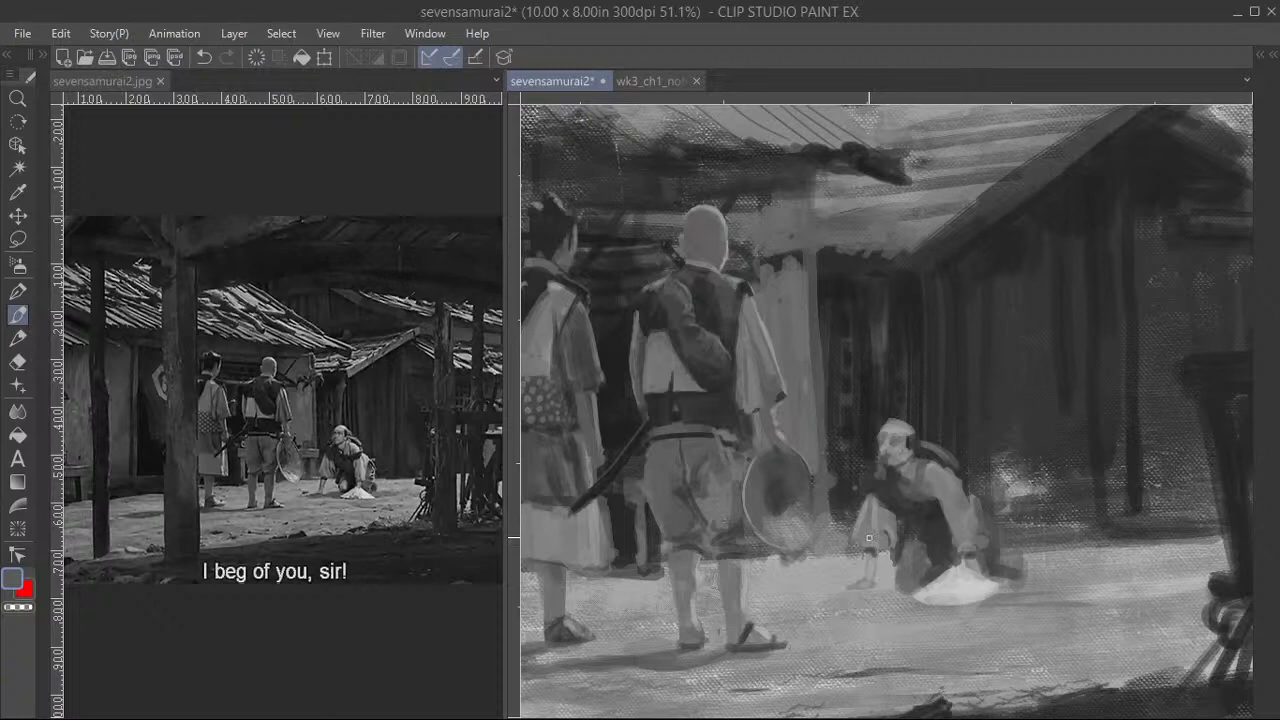
scroll("up", 3)
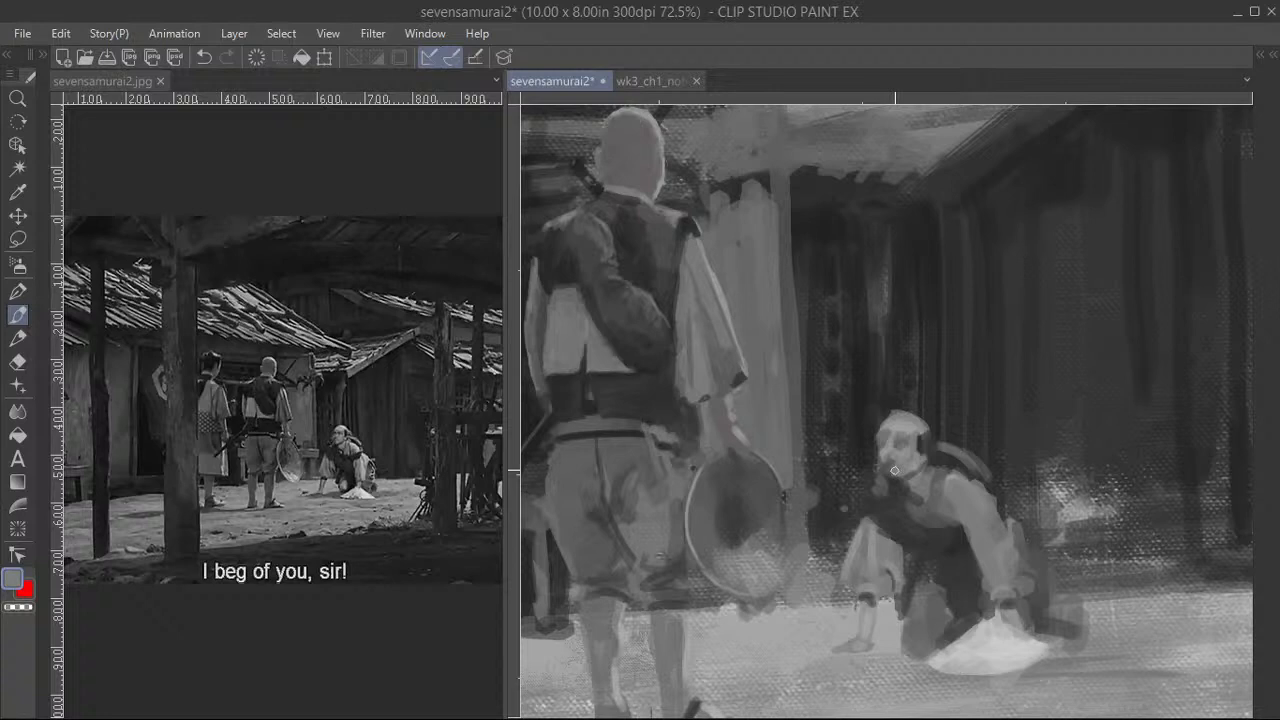
scroll("up", 3)
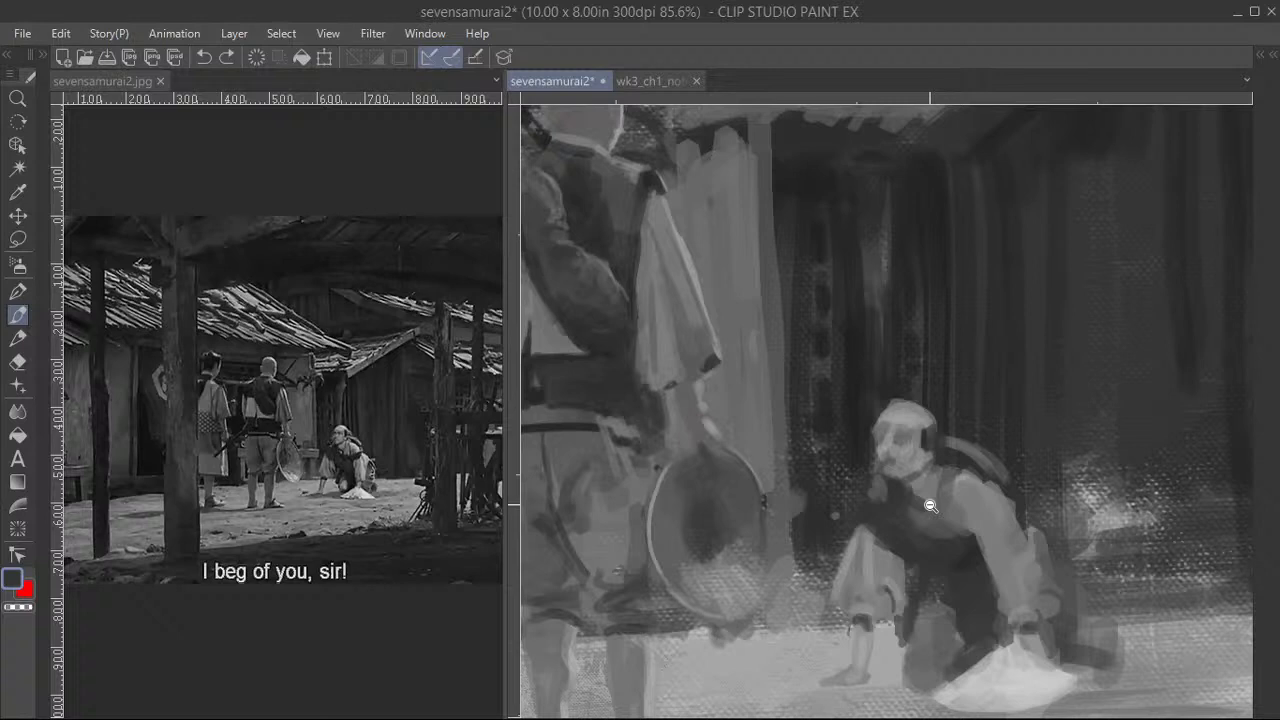
scroll("down", 3)
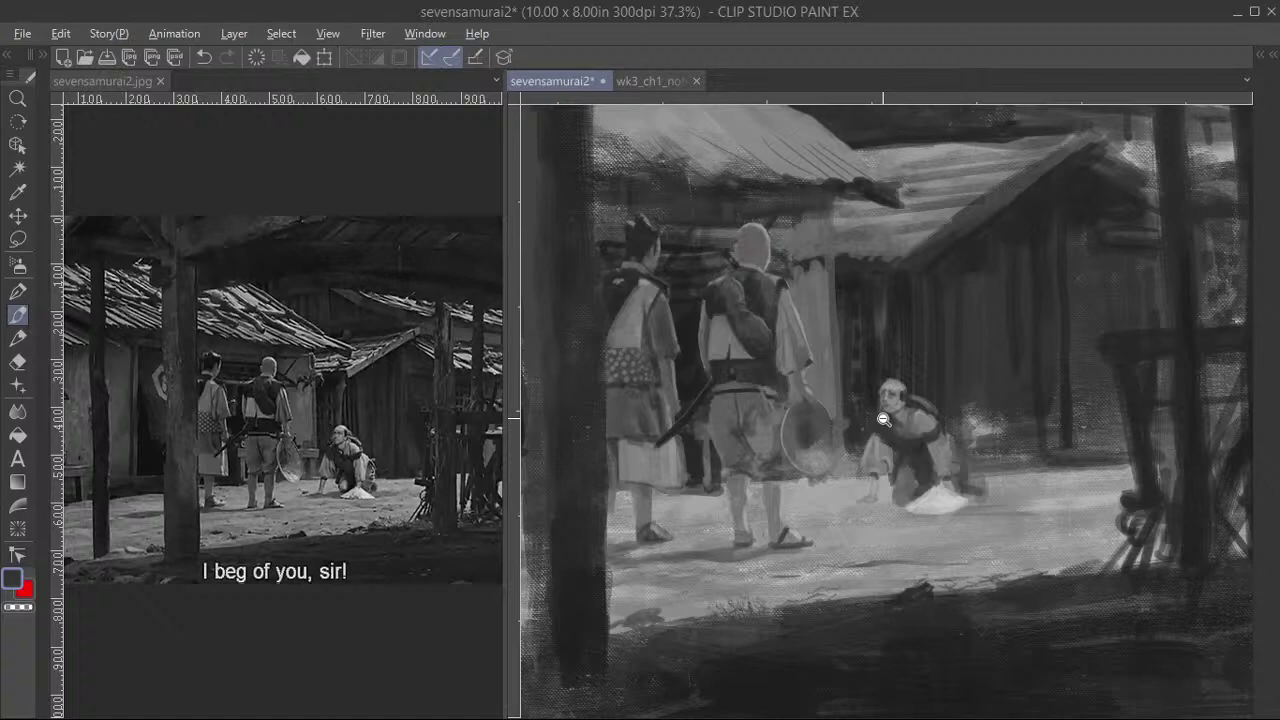
- Darken the peasant's robe and crisp up his limbs, zooming out to check
scroll("down", 3)
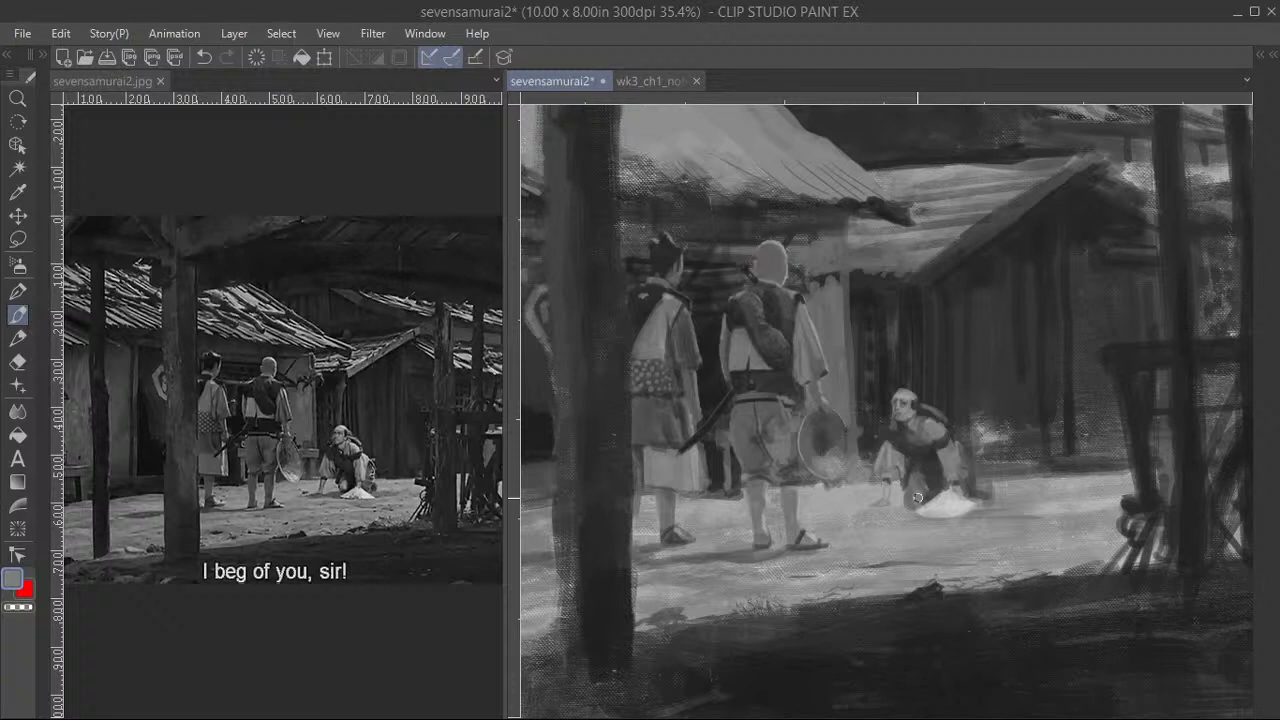
mouse_move(915, 503)
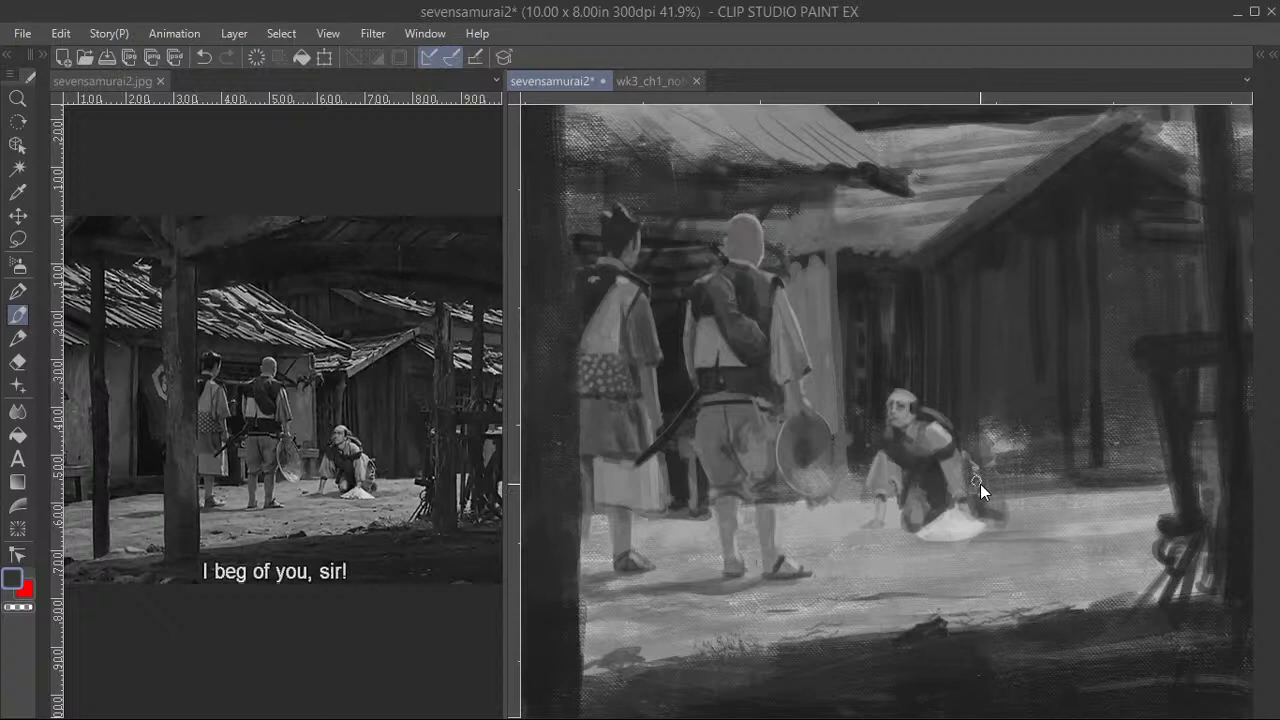
mouse_move(967, 467)
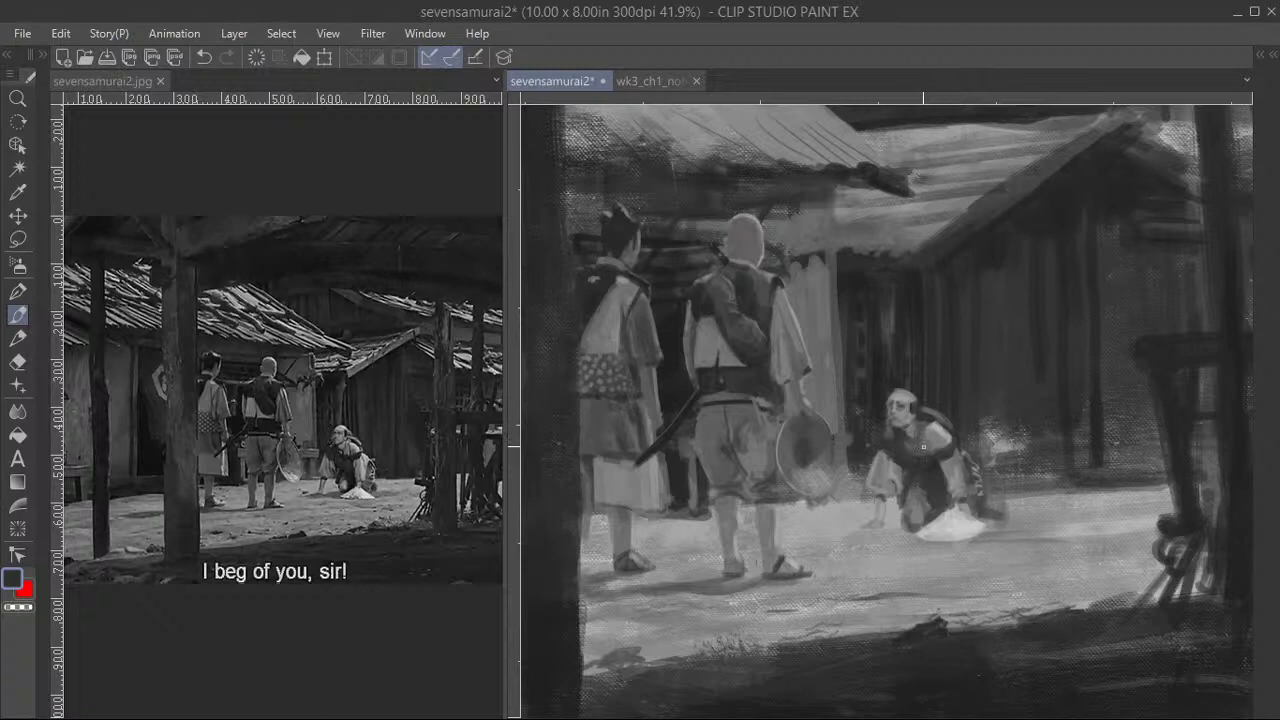
scroll("down", 3)
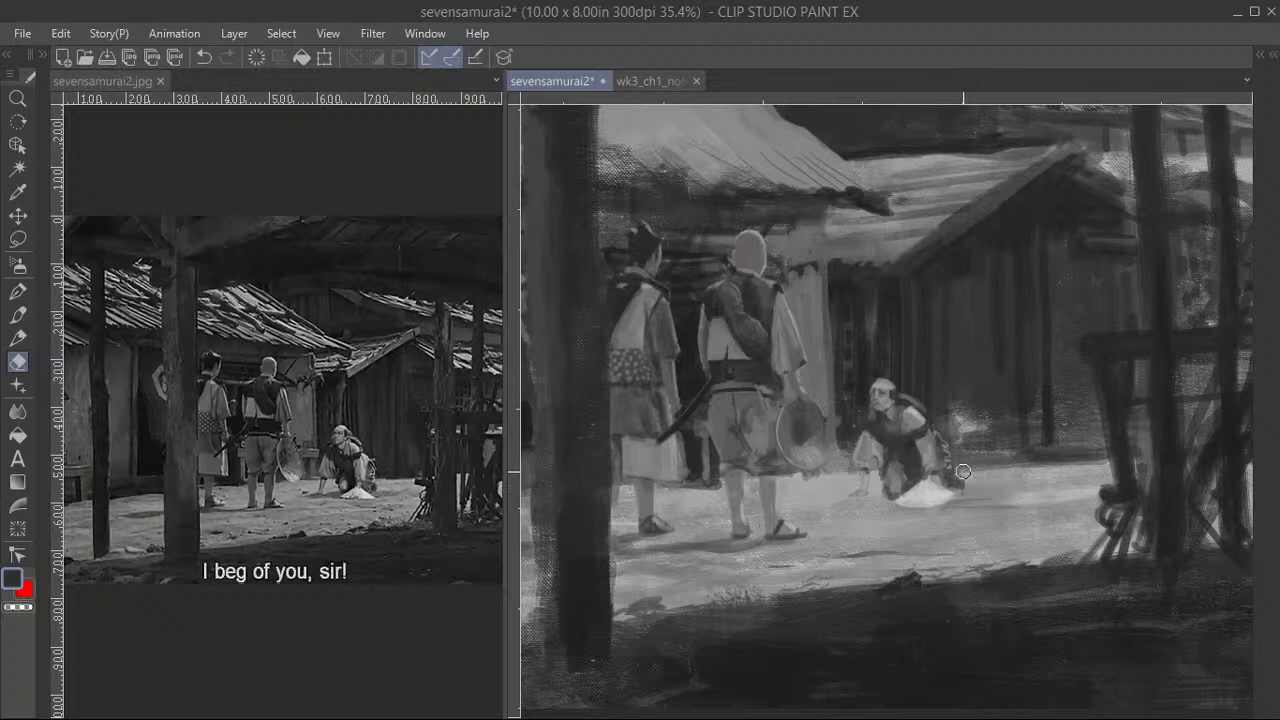
mouse_move(965, 498)
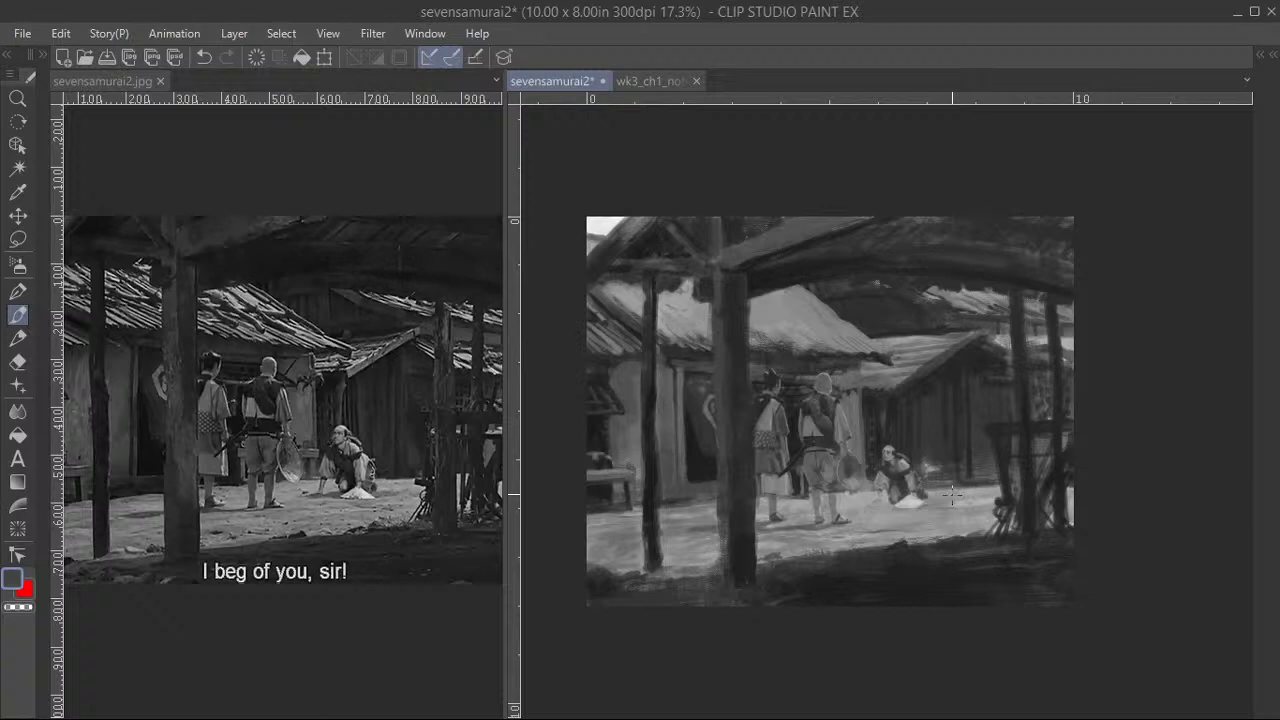
mouse_move(917, 505)
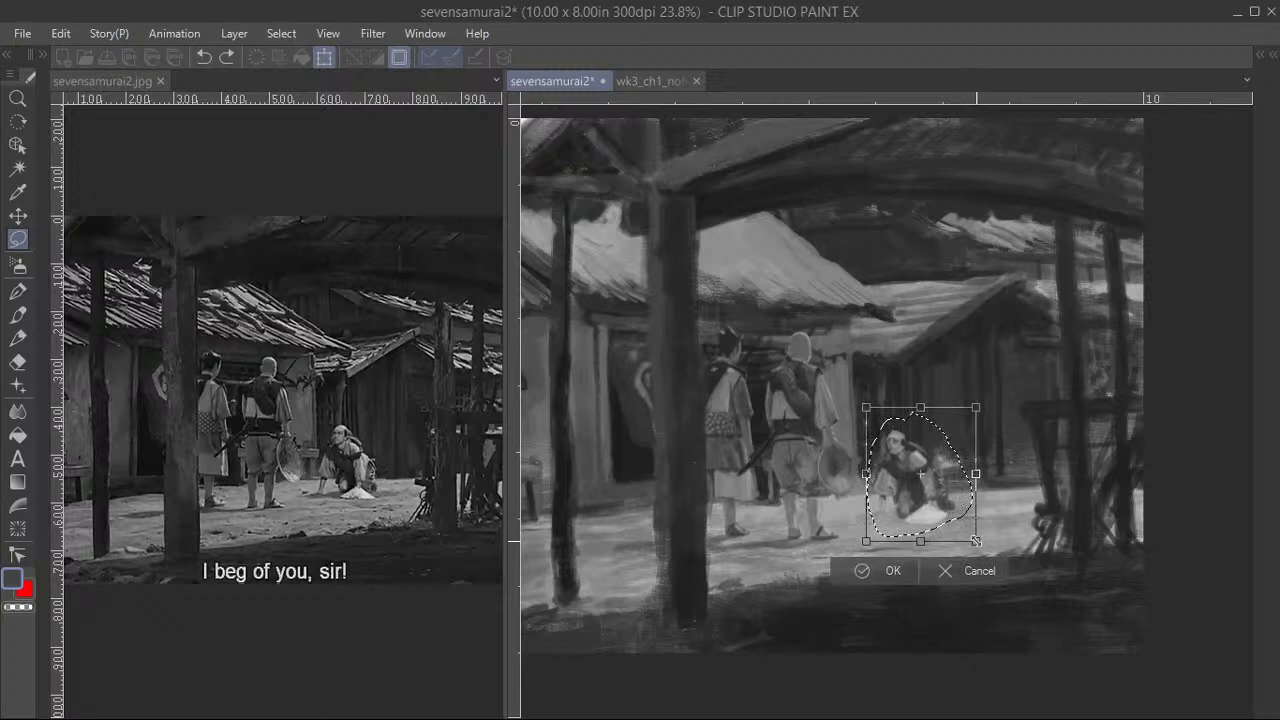
- Close a freehand lasso around the kneeling villager to mark him off
left_click(891, 570)
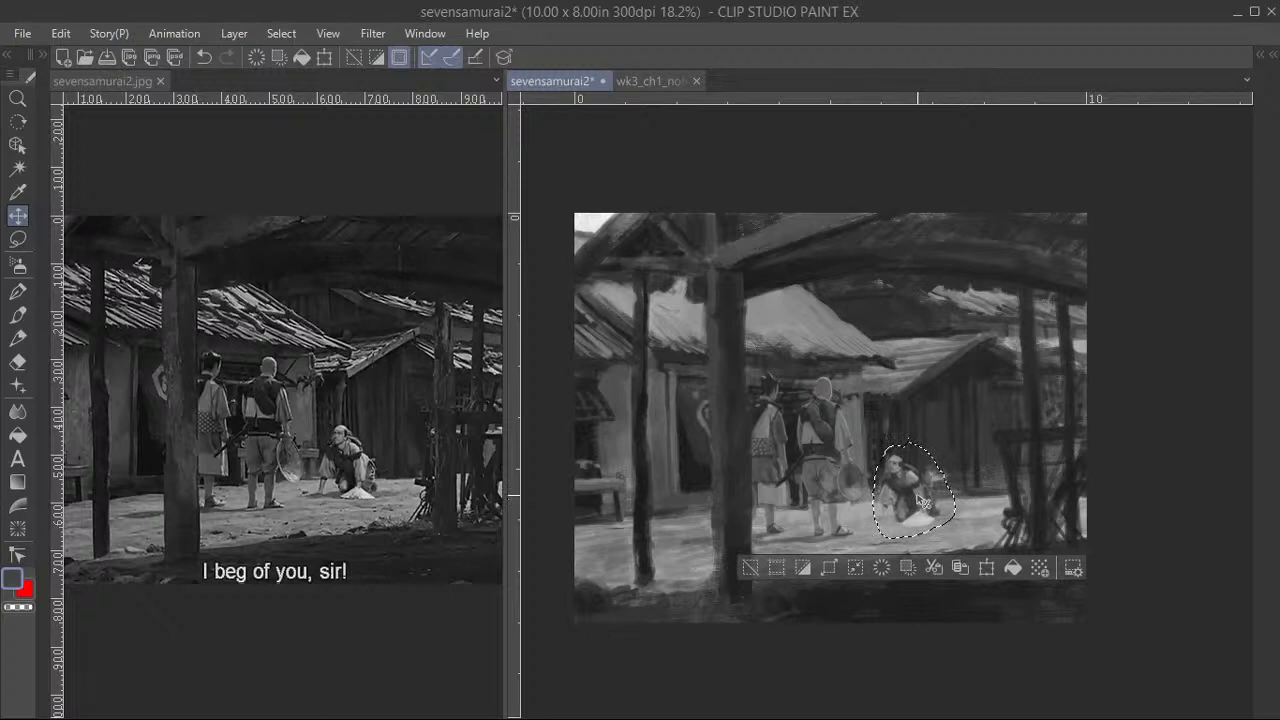
- Zoom in to paint pale limbs and a darker robe on the peasant
scroll("up", 3)
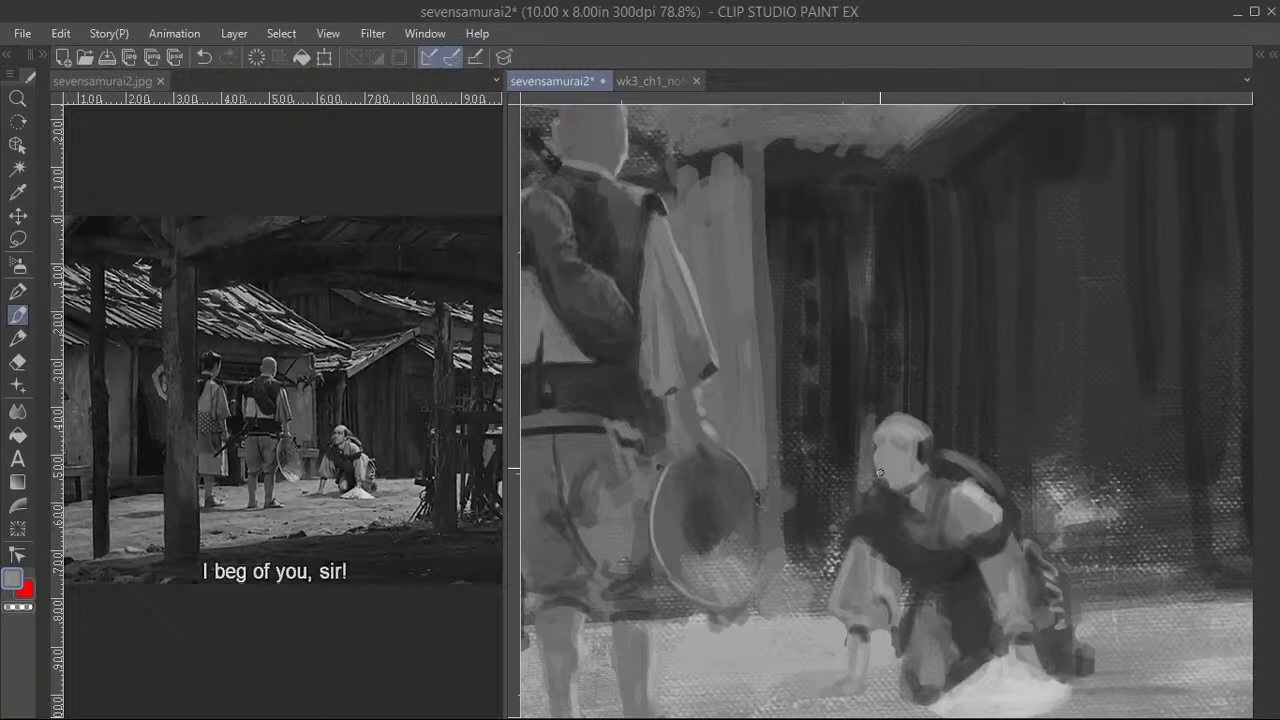
mouse_move(882, 481)
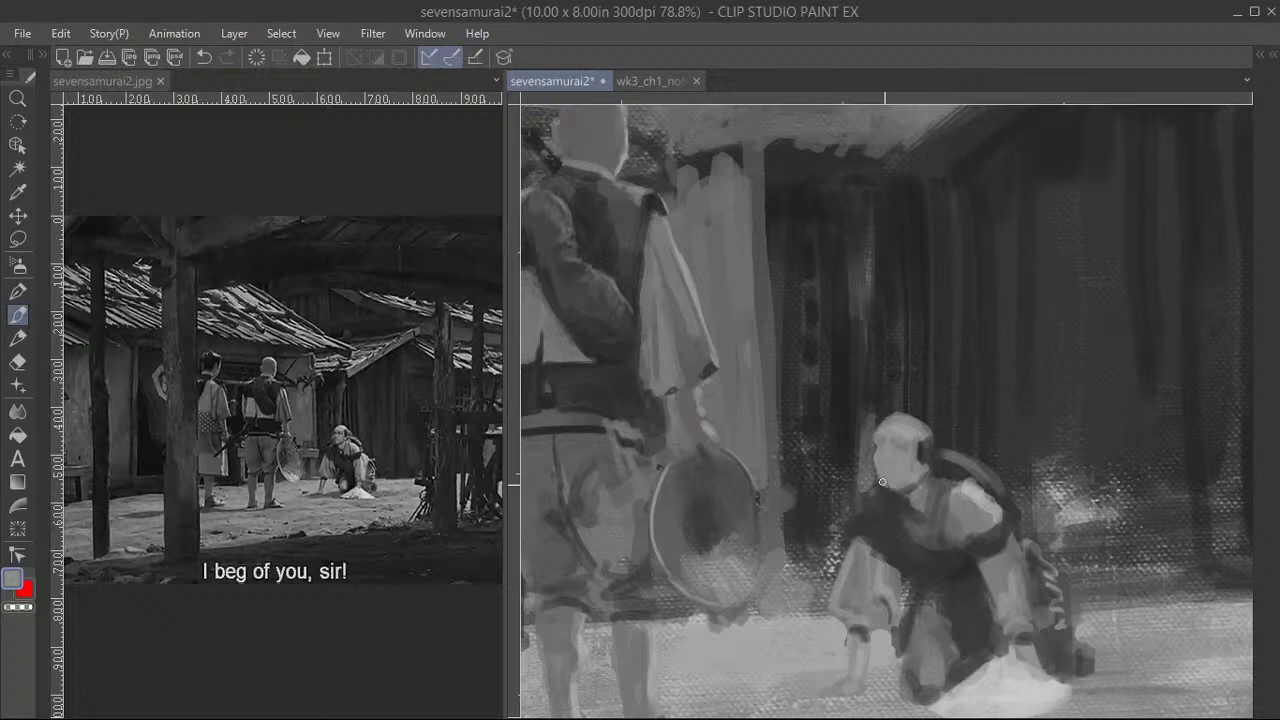
mouse_move(903, 500)
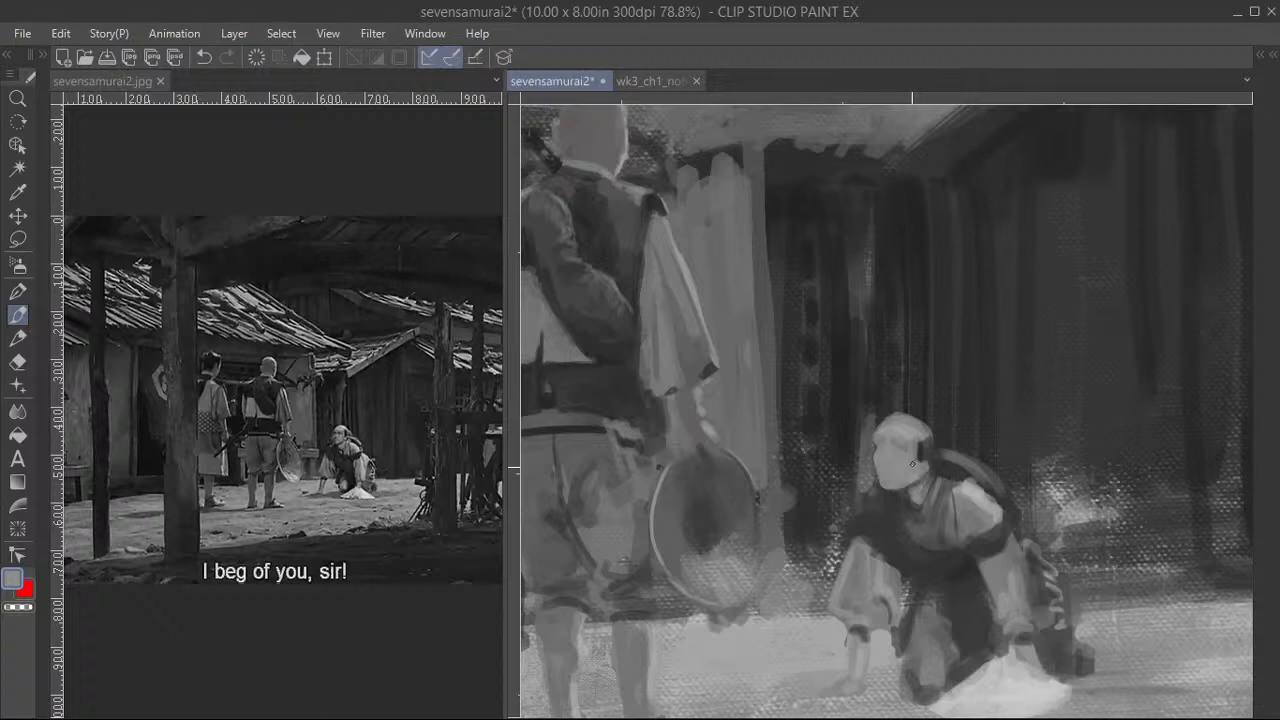
mouse_move(869, 444)
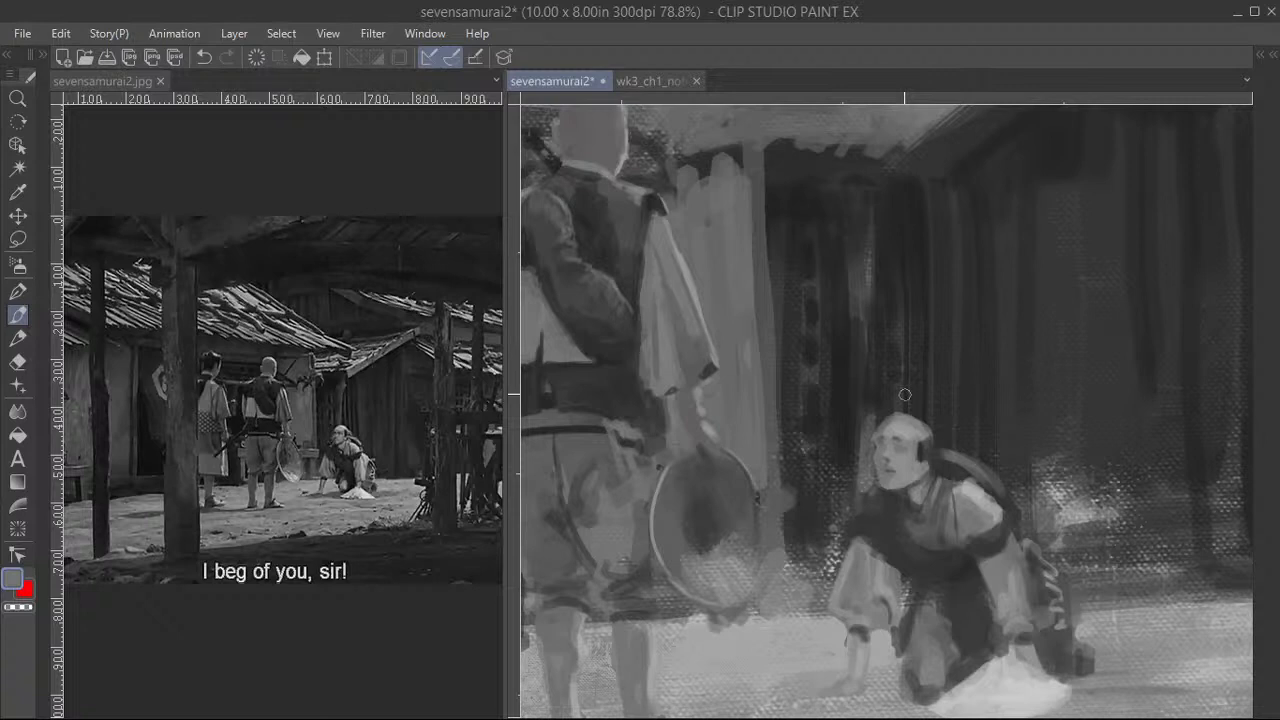
mouse_move(895, 468)
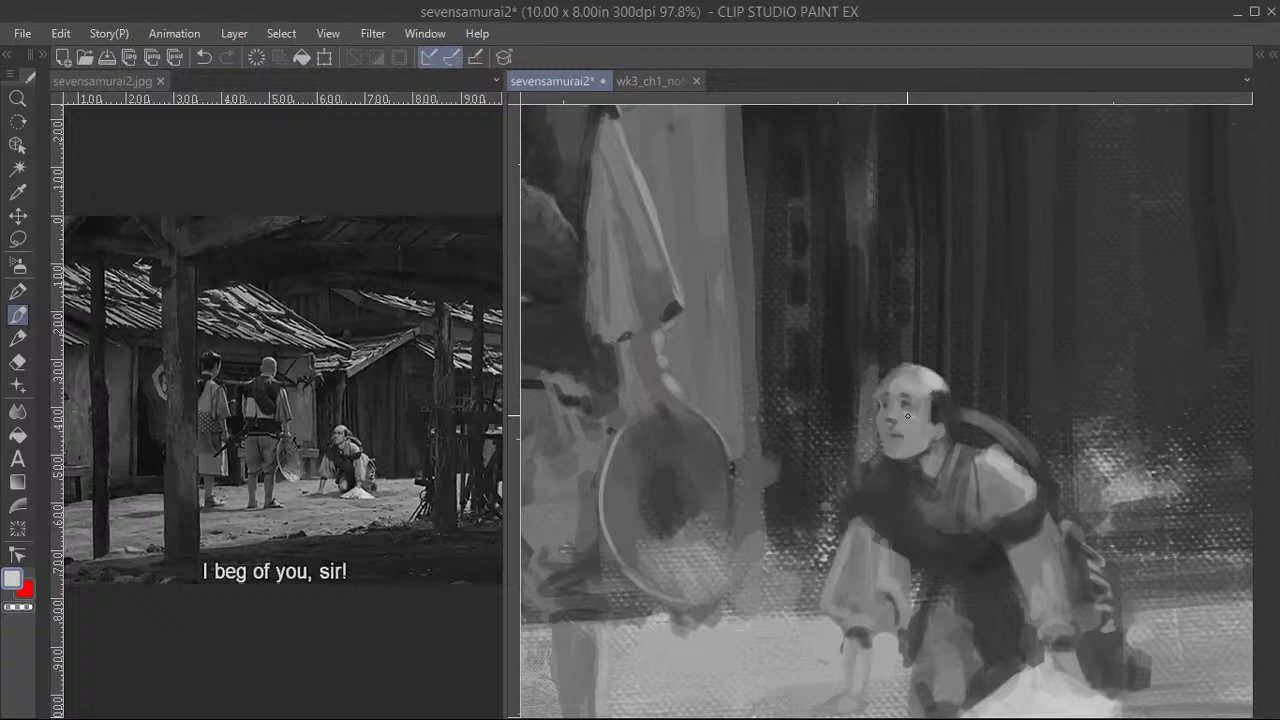
mouse_move(935, 405)
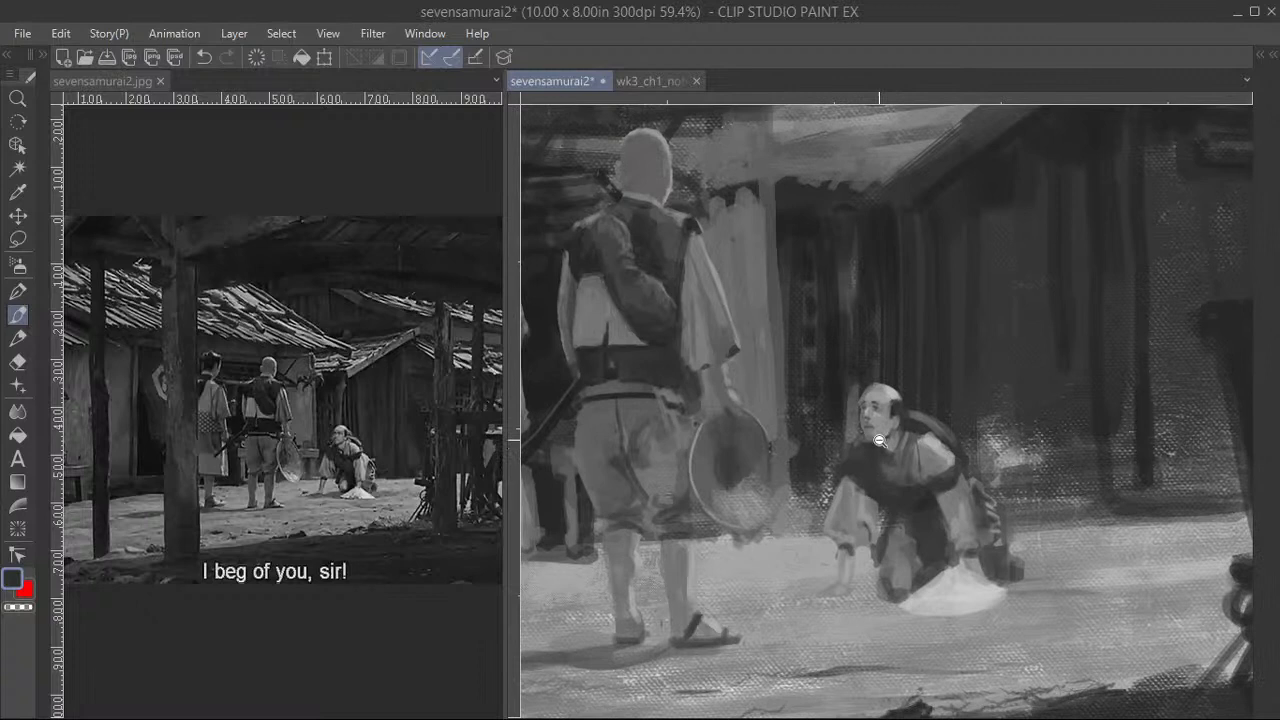
- Zoom in to keep brushing the peasant's facial features and clothing
scroll("up", 3)
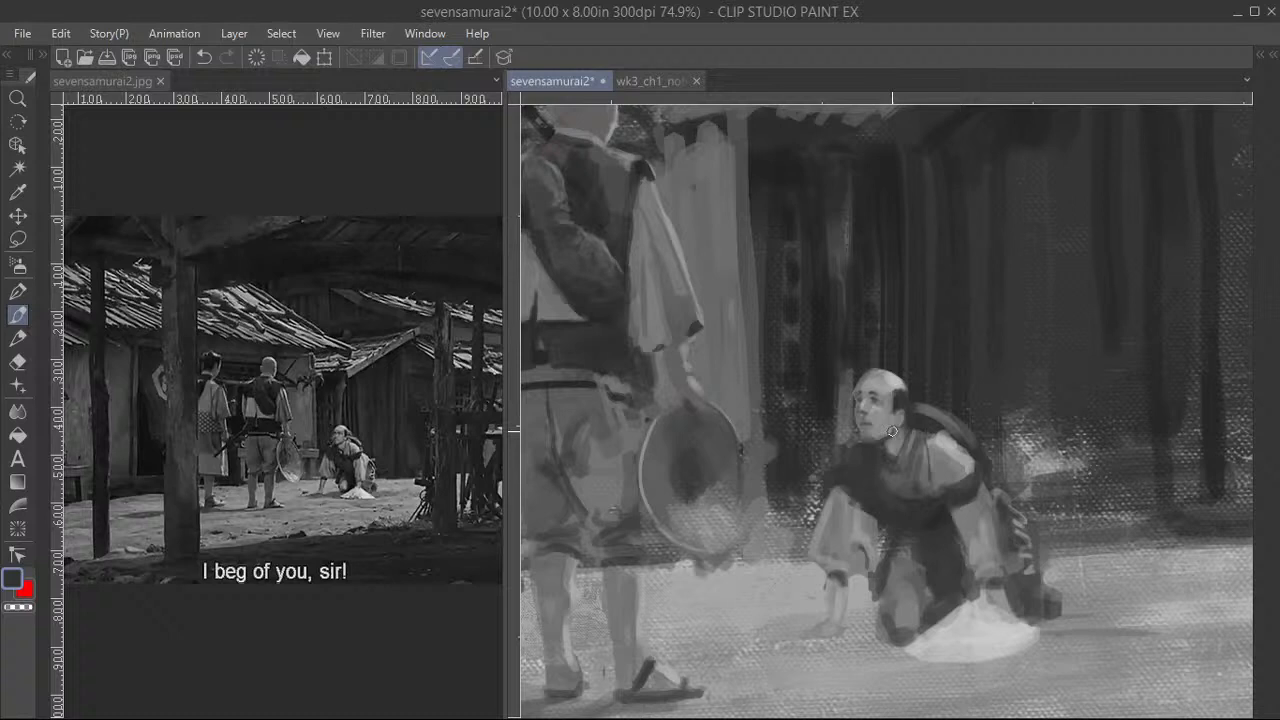
scroll("up", 3)
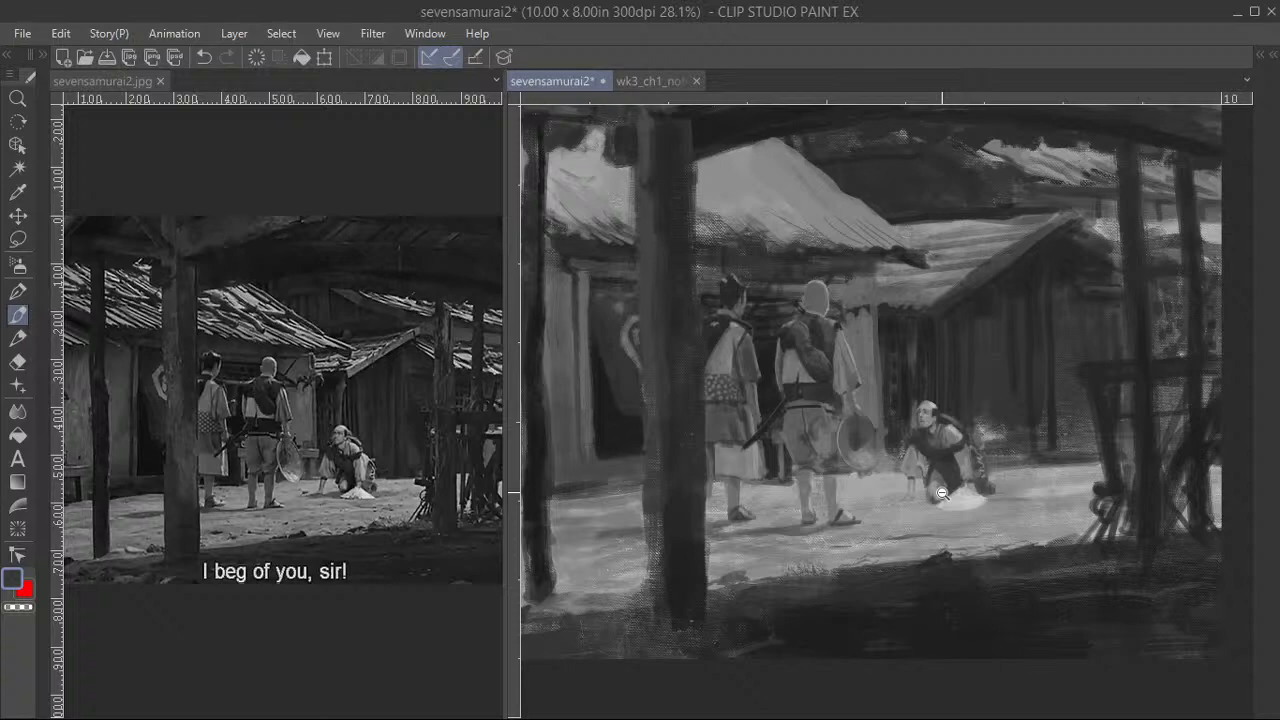
- Zoom in to brighten the peasant's white bundle and the sunlit street
scroll("up", 3)
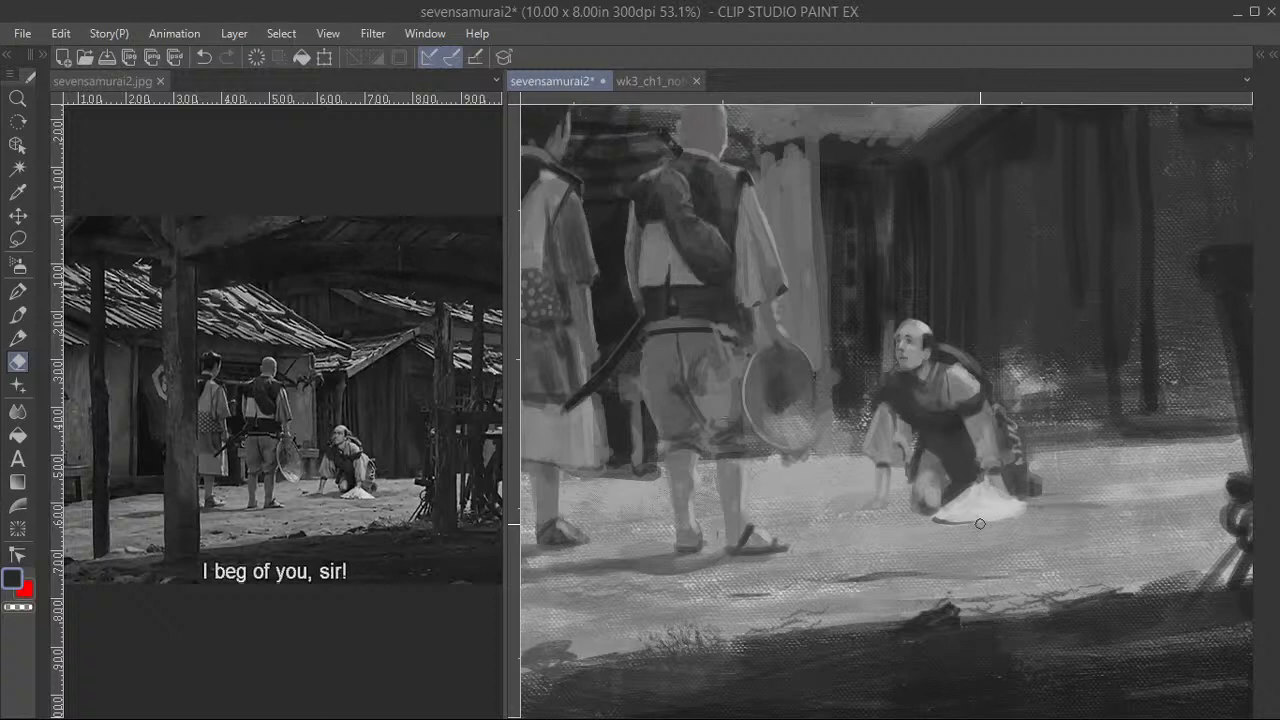
mouse_move(1013, 521)
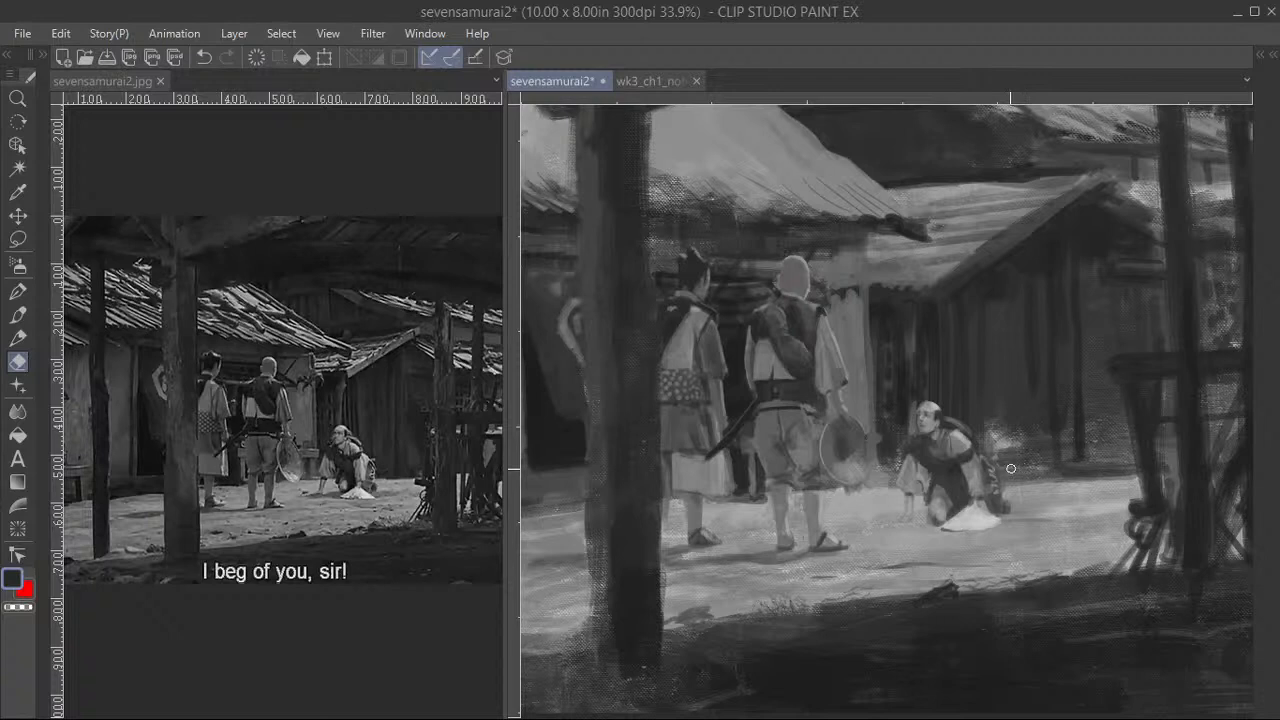
- Zoom in and pick the brush for light strokes on the peasant's sleeves, hands and bundle
scroll("up", 3)
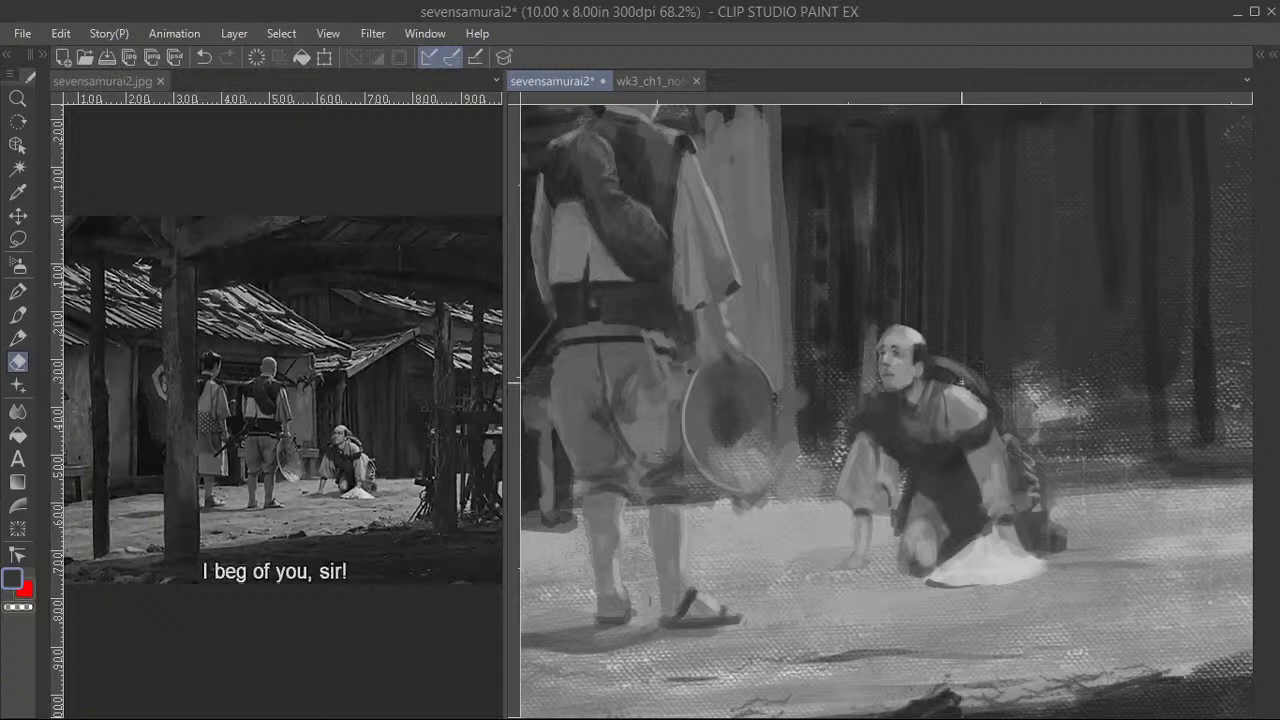
left_click(18, 315)
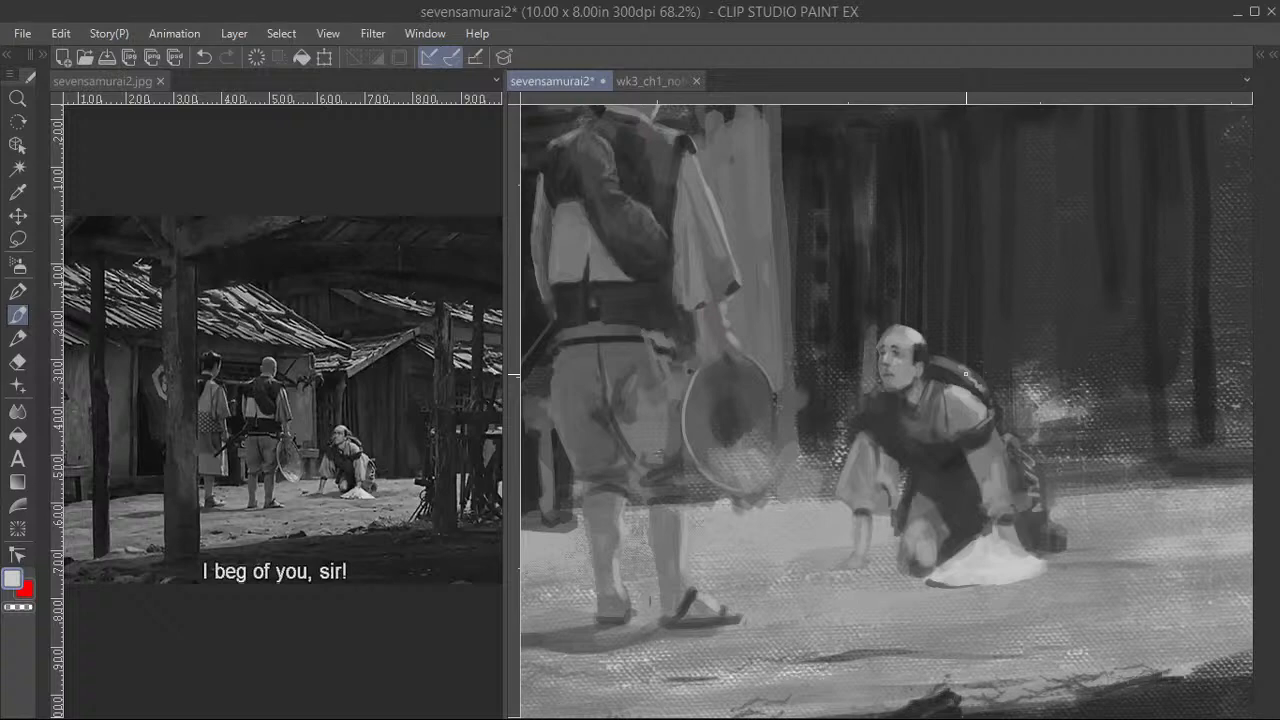
- Lighten the edges of the peasant's back and pack, zooming out and back in
scroll("down", 3)
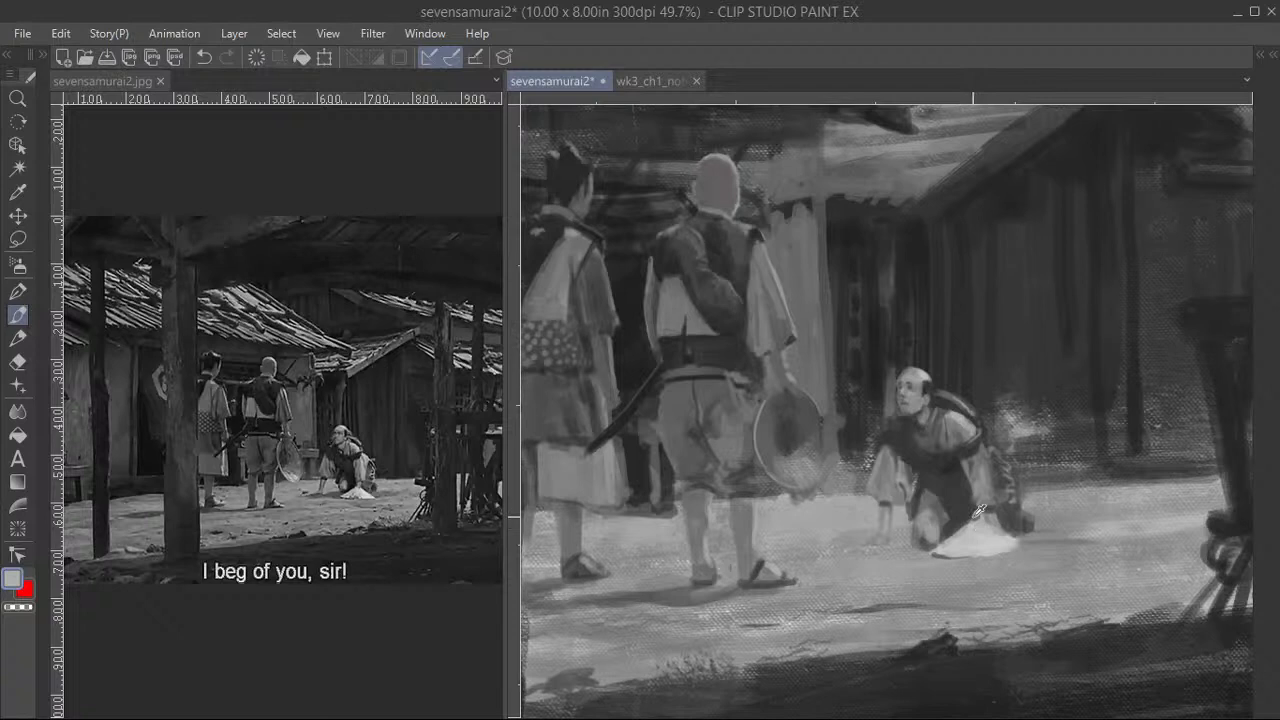
scroll("up", 3)
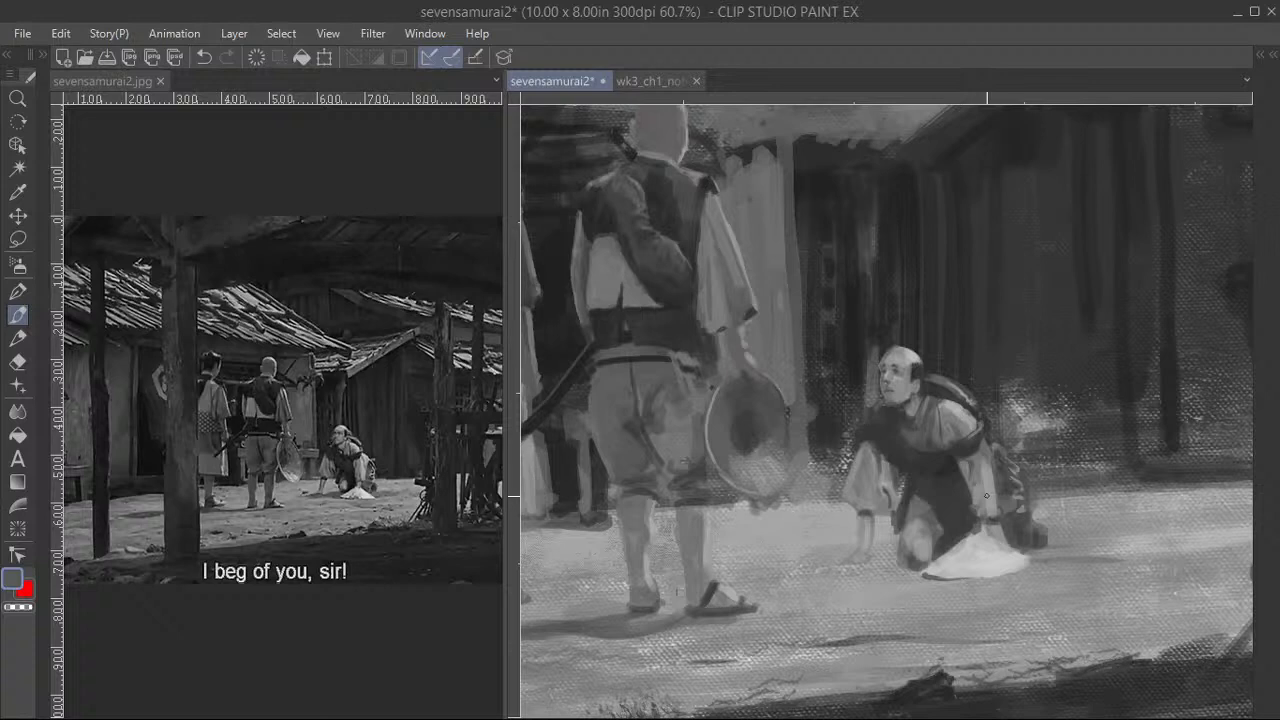
mouse_move(990, 488)
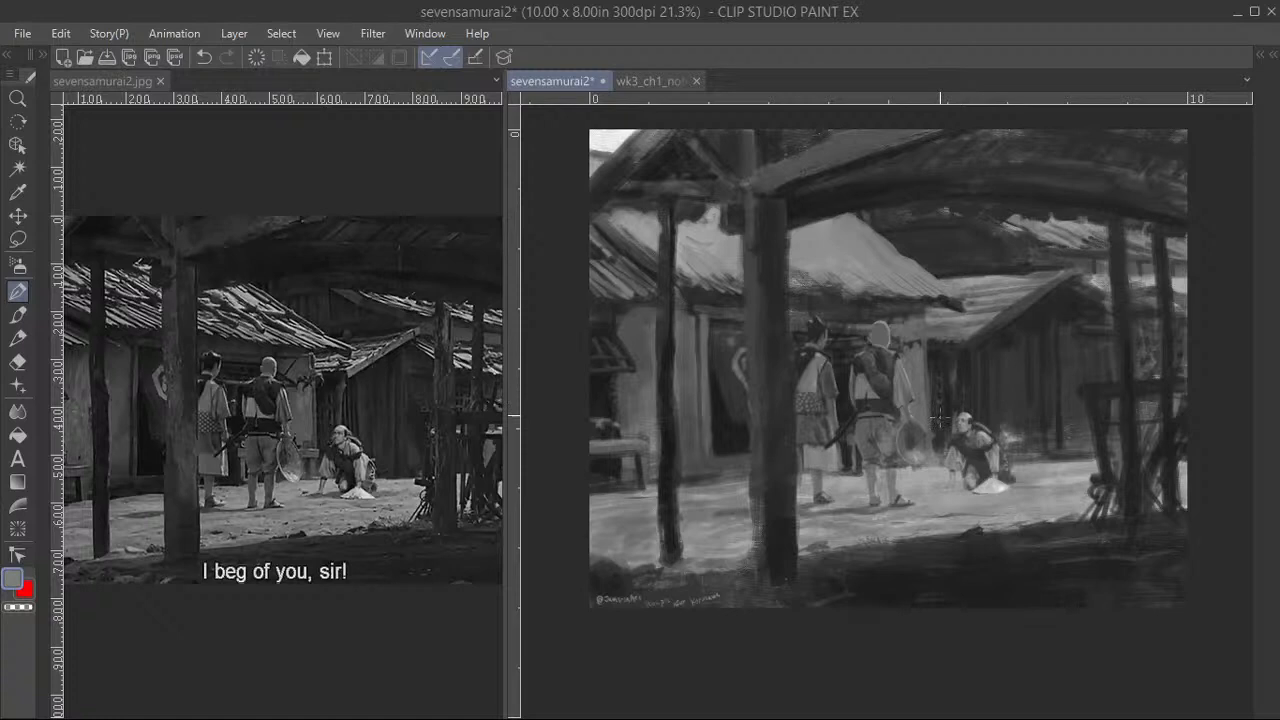
- Zoom back in on the villager's smoothed gray face after reviewing the whole canvas
scroll("up", 3)
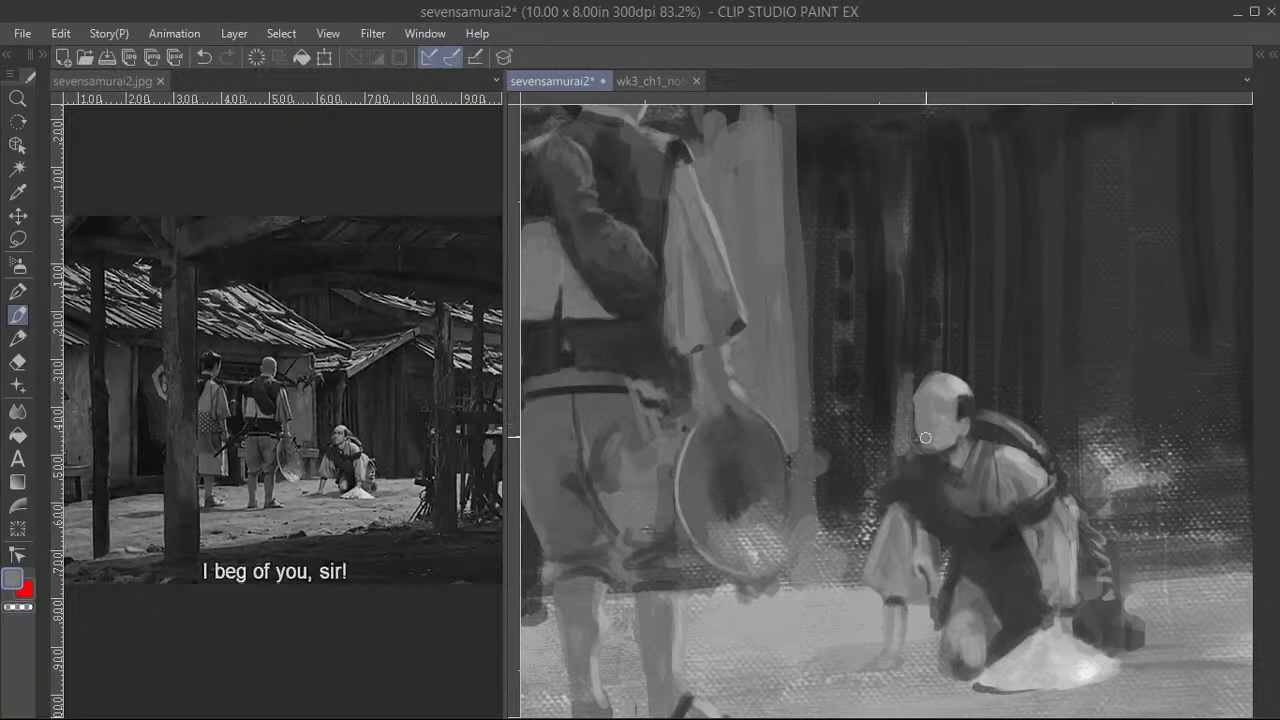
mouse_move(943, 424)
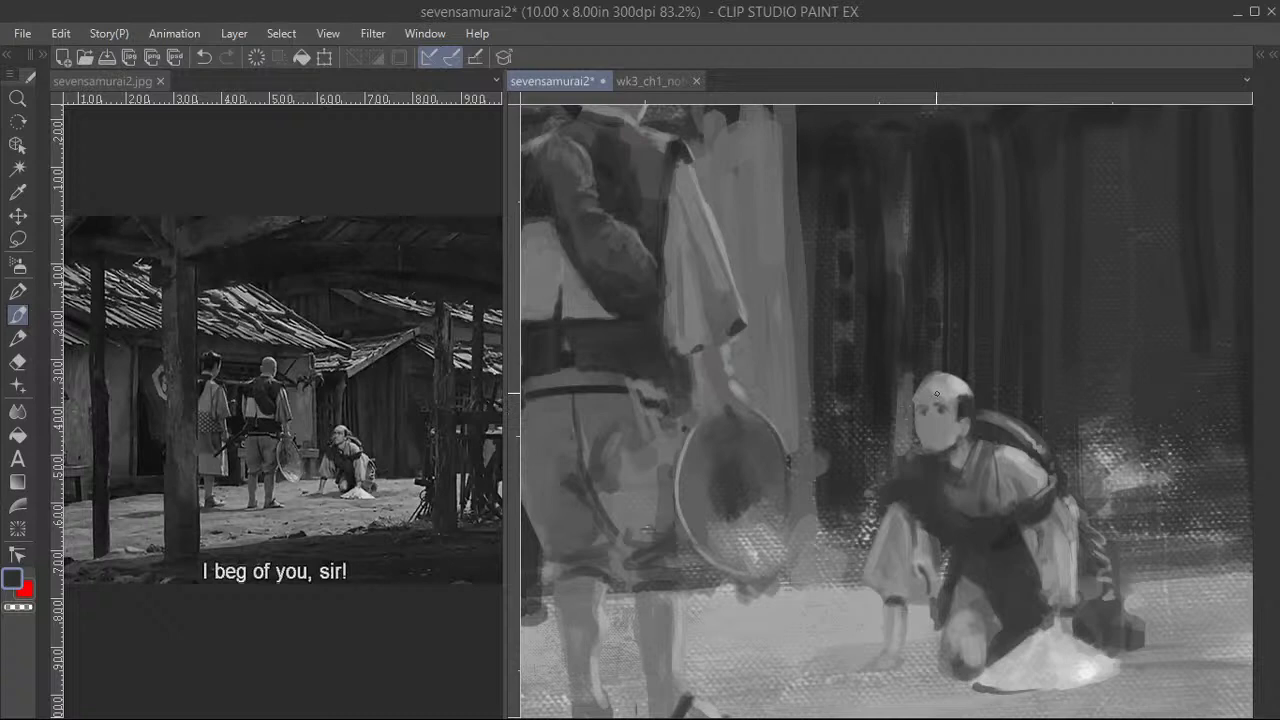
mouse_move(935, 427)
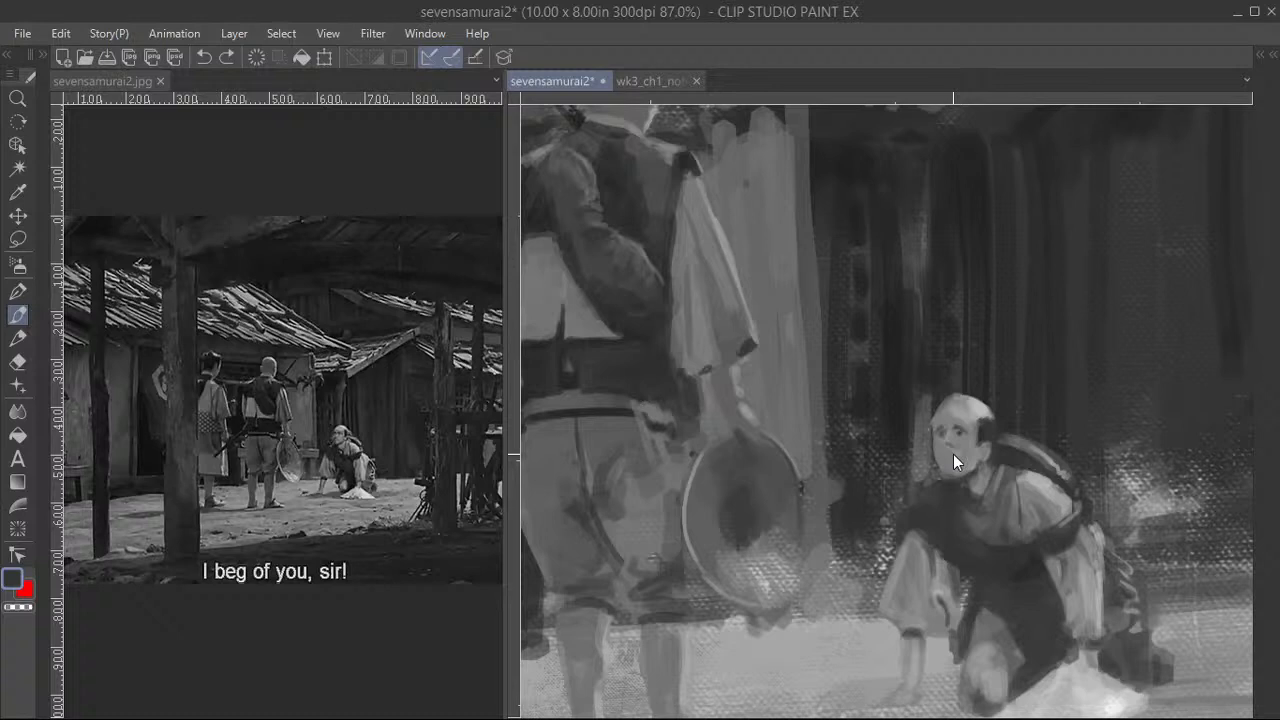
- Repaint the kneeling peasant's blank face with eyes, nose, brow and ear shading
scroll("up", 3)
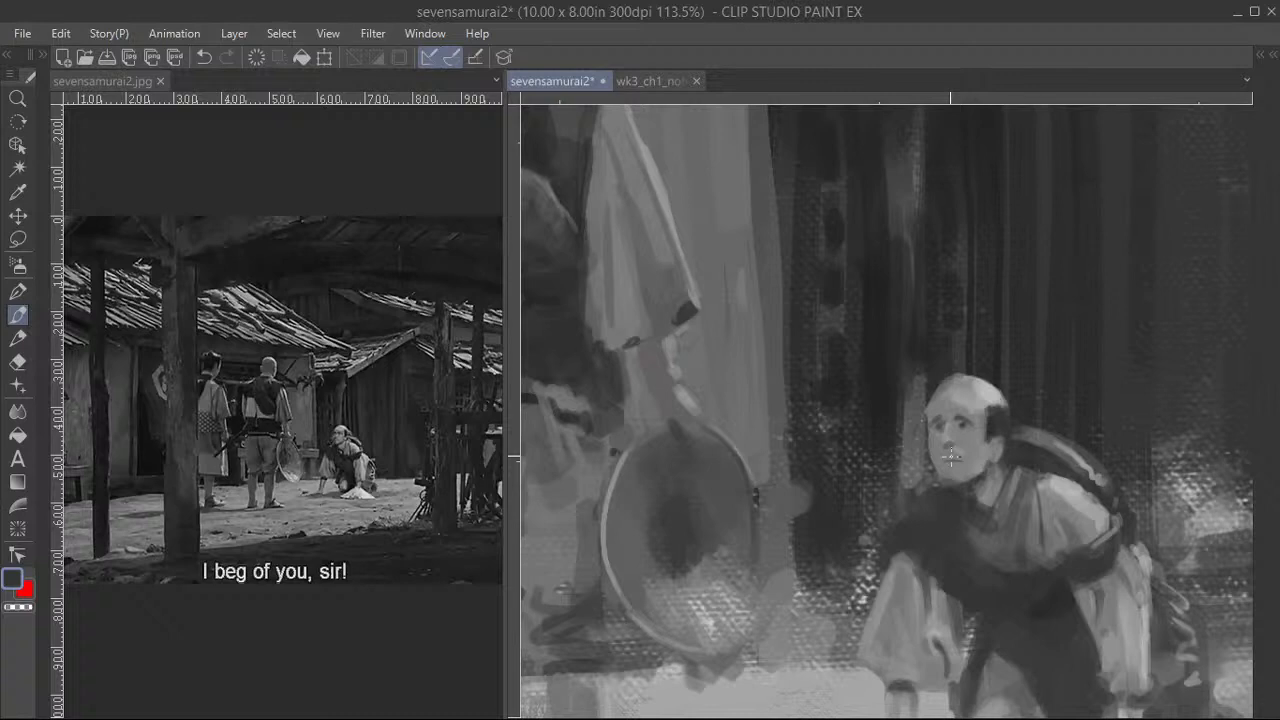
mouse_move(937, 414)
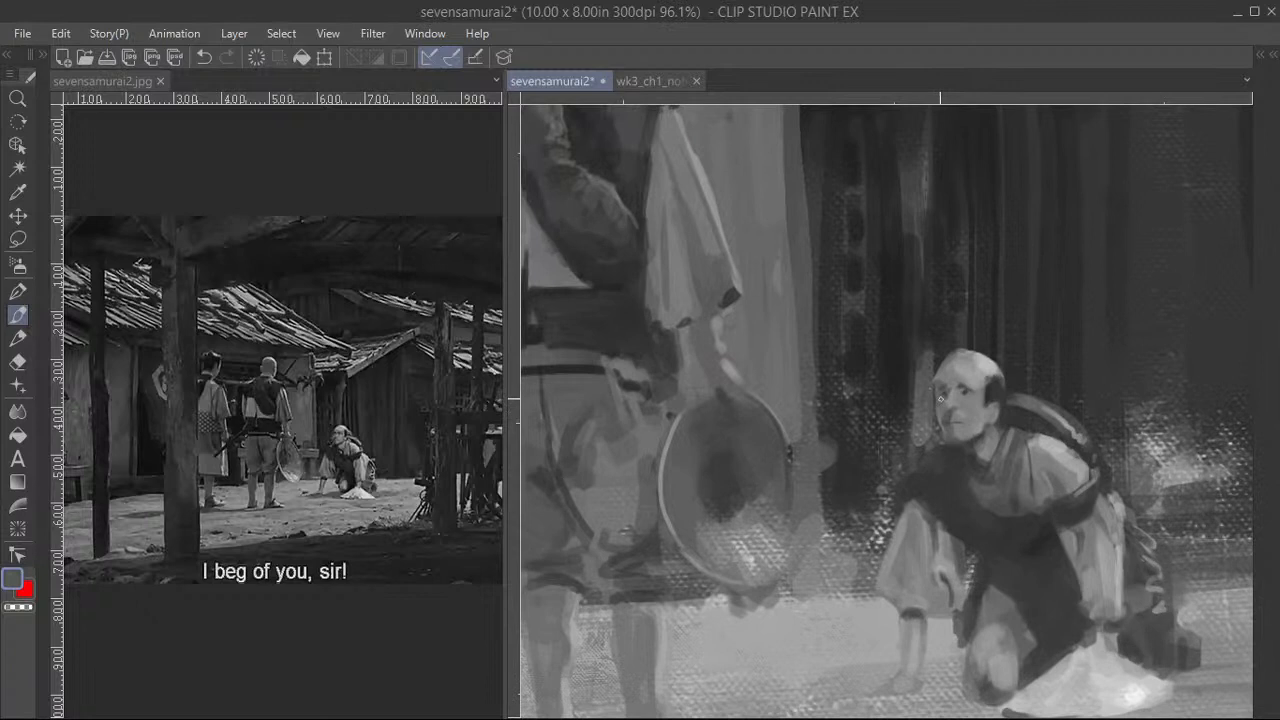
scroll("up", 3)
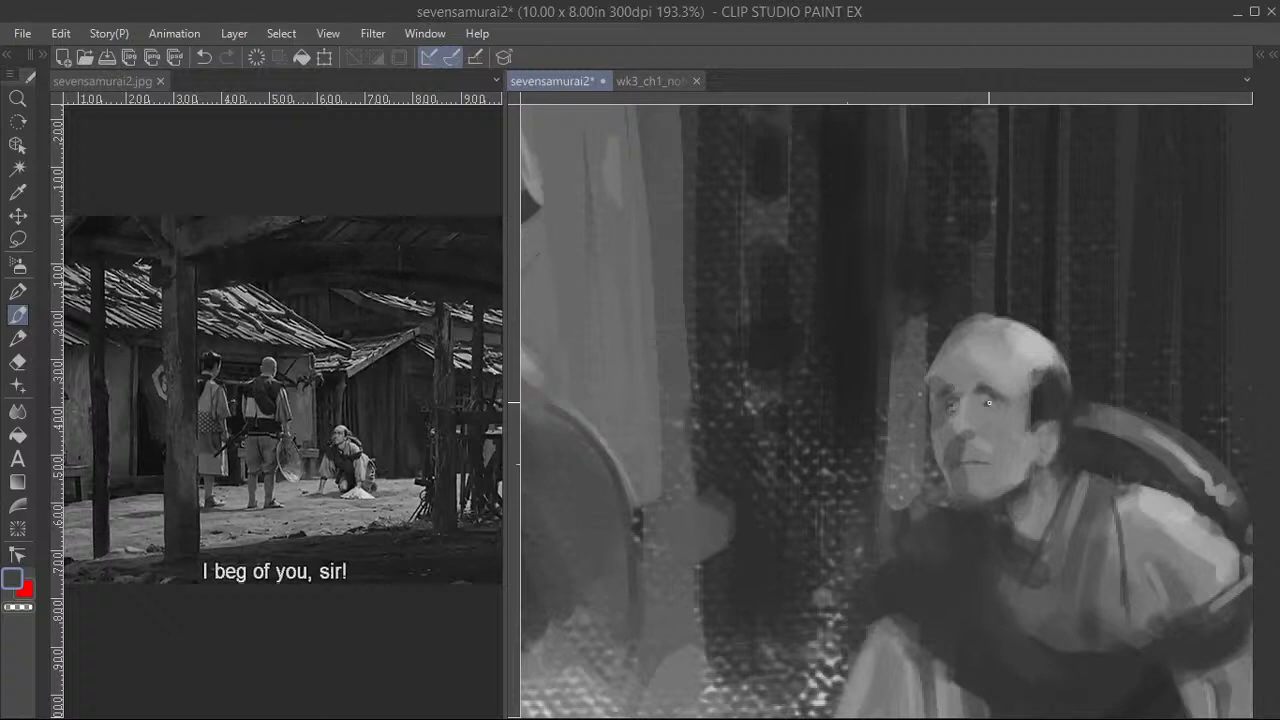
mouse_move(947, 406)
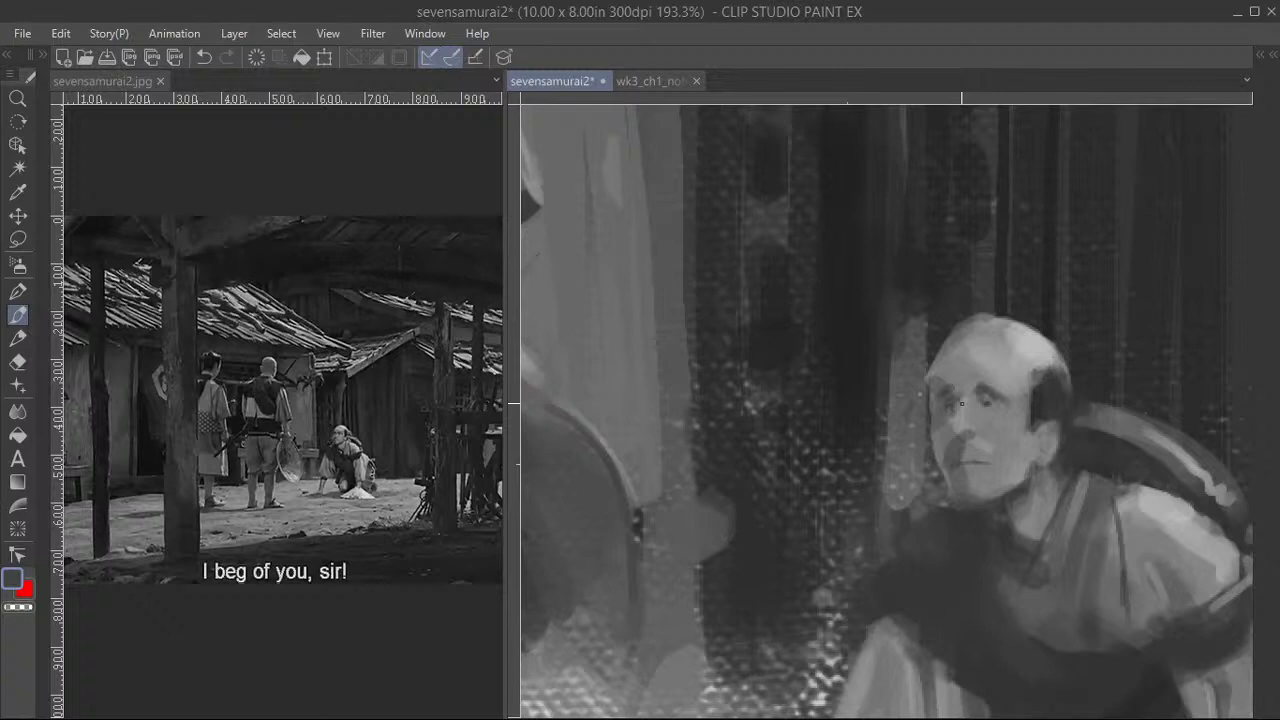
mouse_move(947, 407)
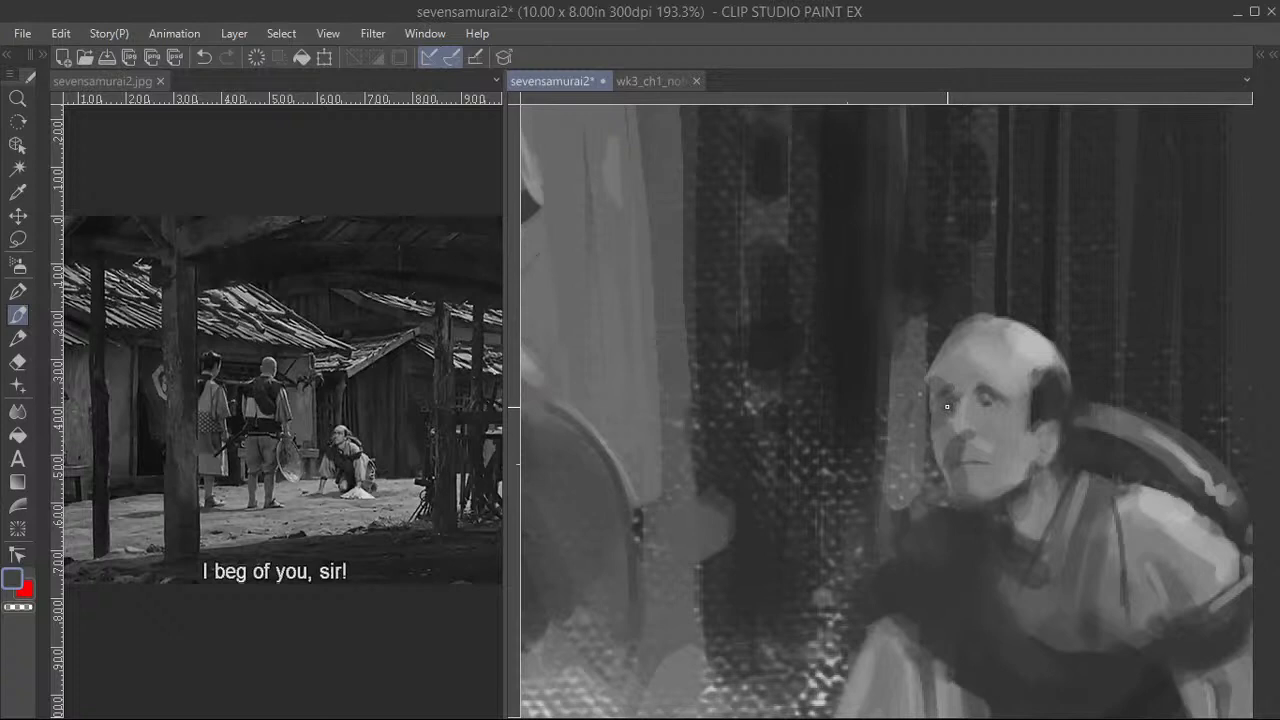
- Soften the peasant's cheek and mouth modeling and lighten his forehead
scroll("down", 3)
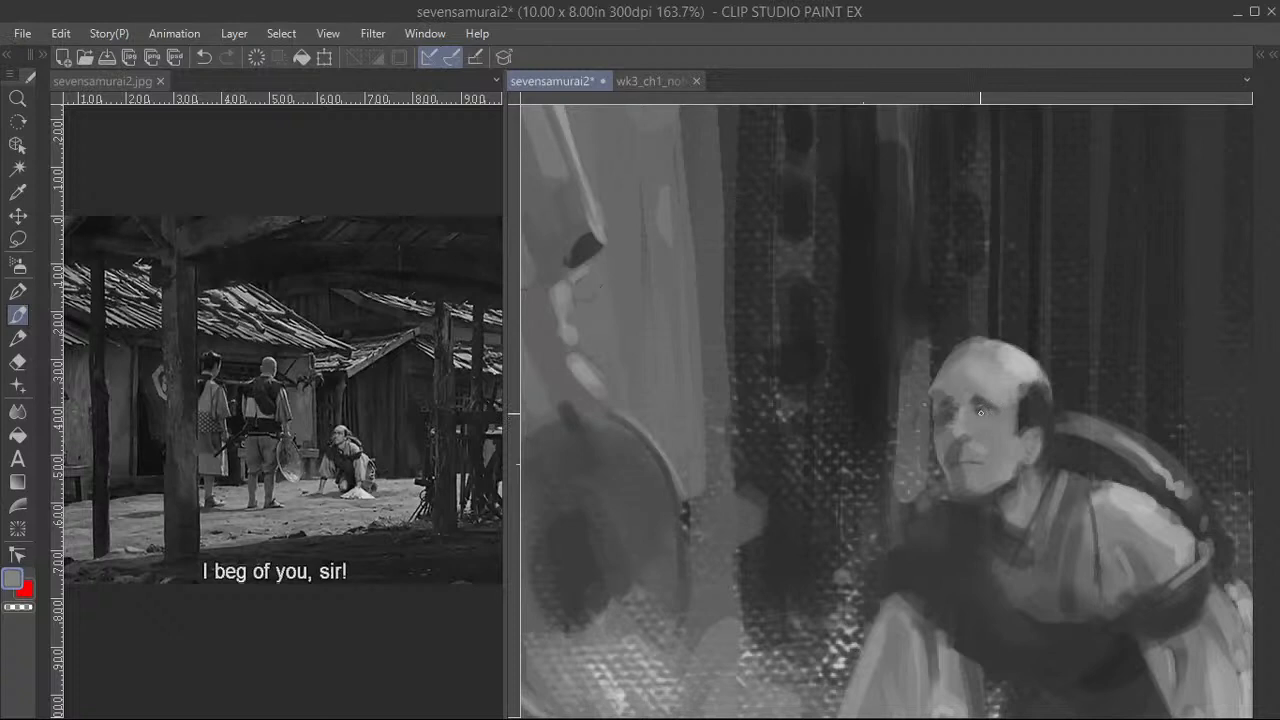
scroll("up", 3)
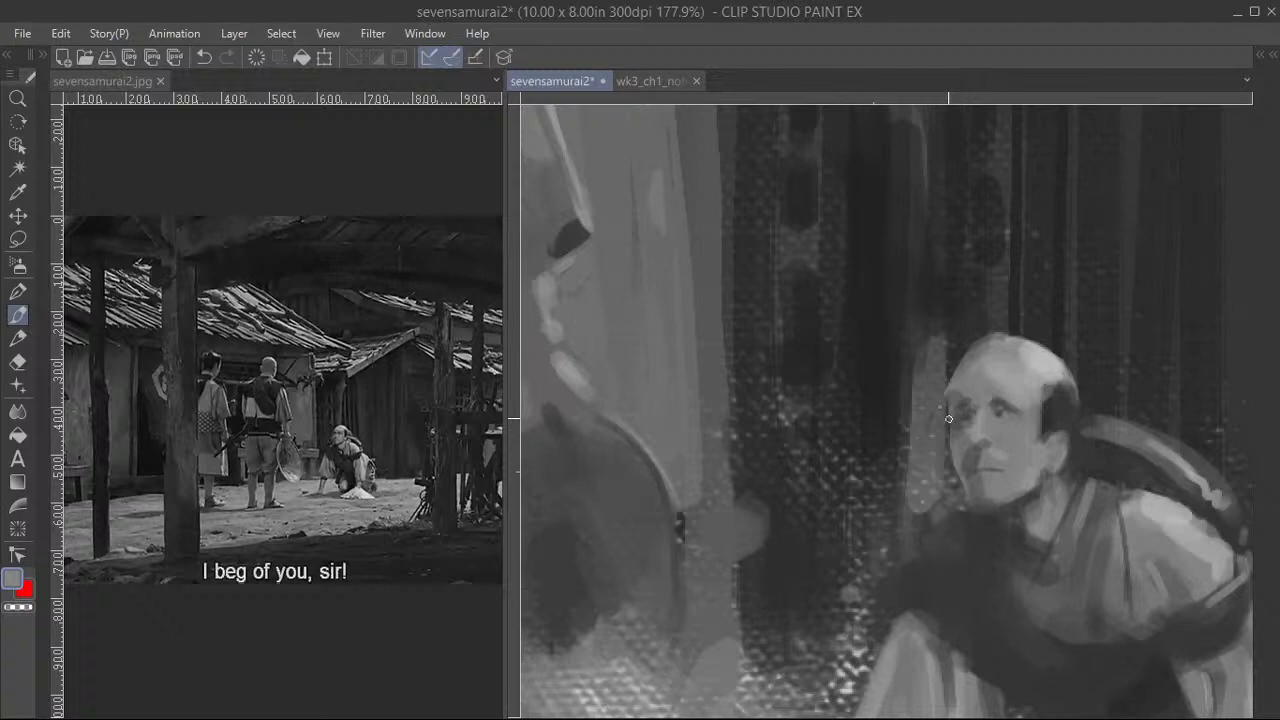
mouse_move(966, 418)
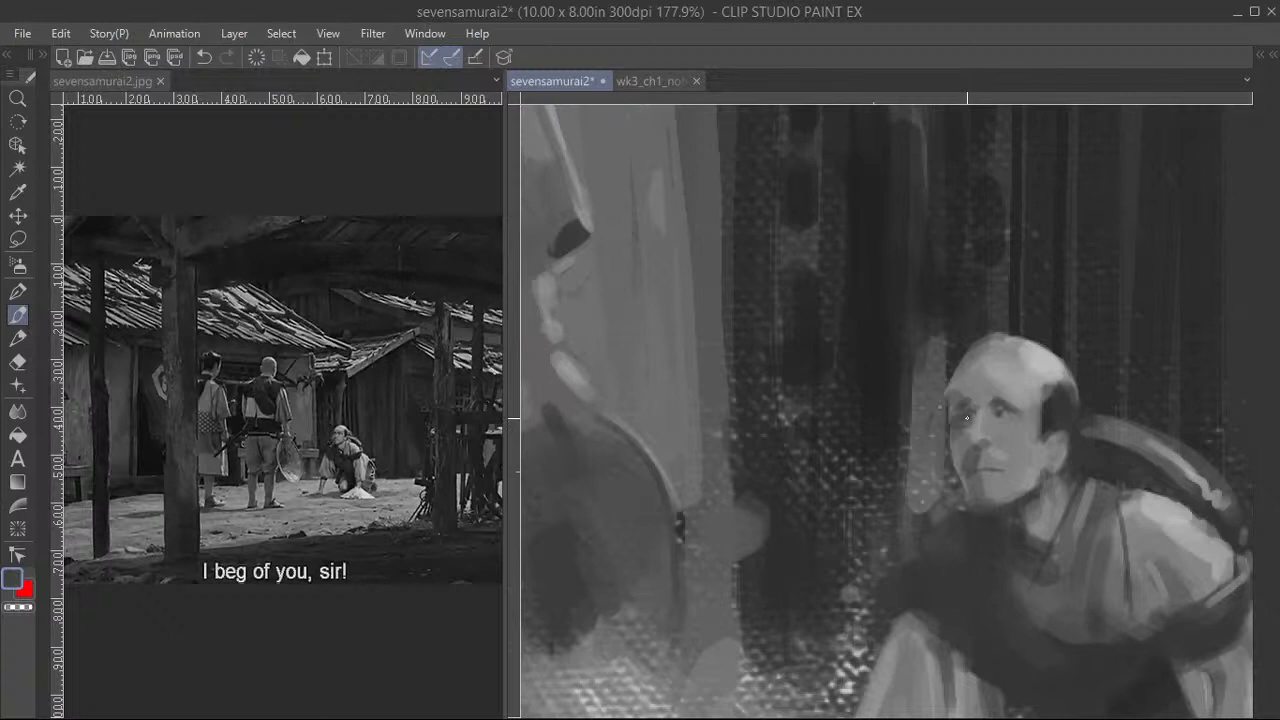